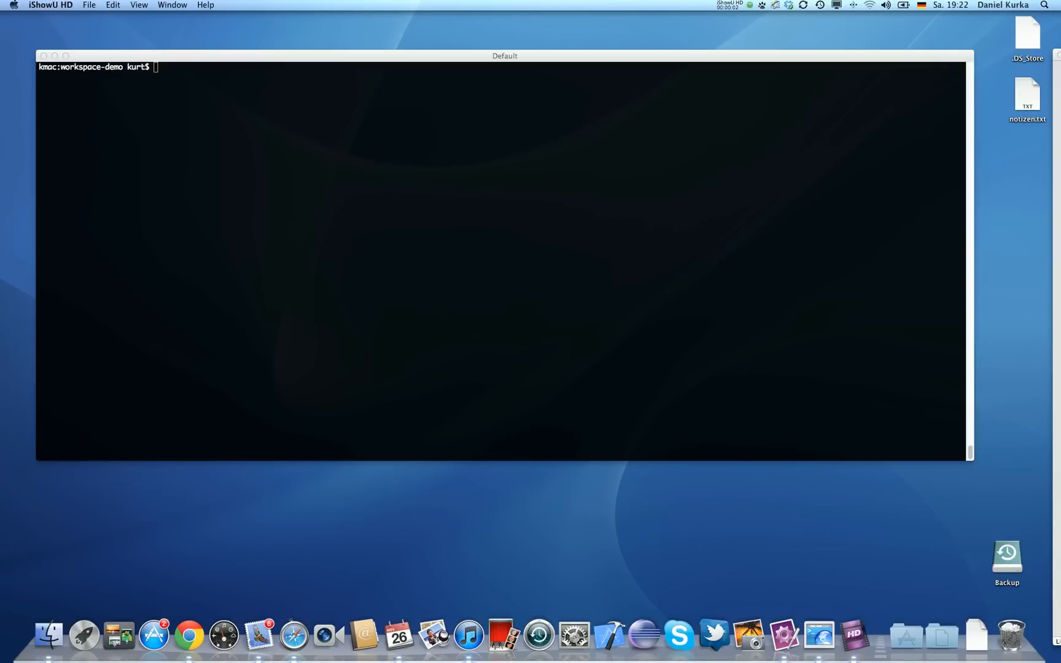
pyautogui.moveTo(799, 193)
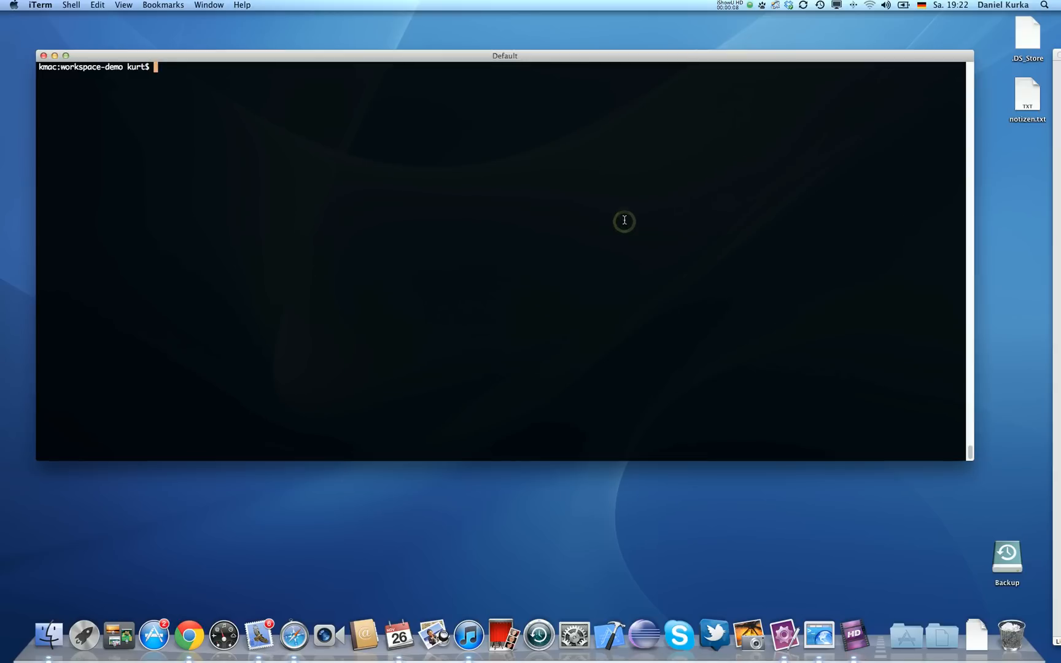
# Start entering the mvn command to check the installed Maven version.
pyautogui.write('mvn -version')
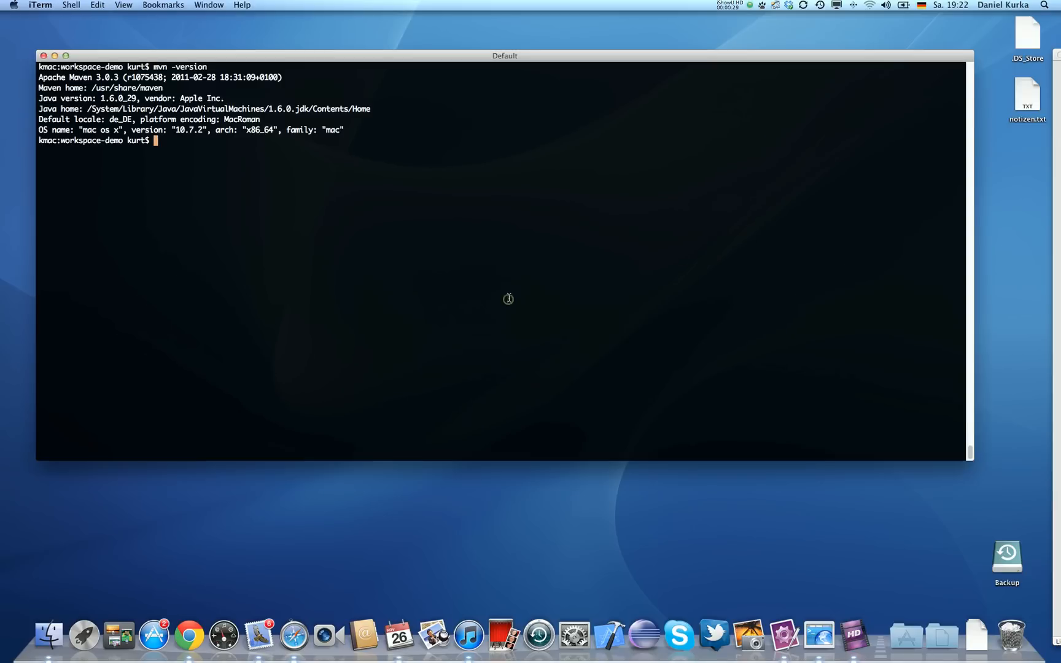
pyautogui.moveTo(472, 287)
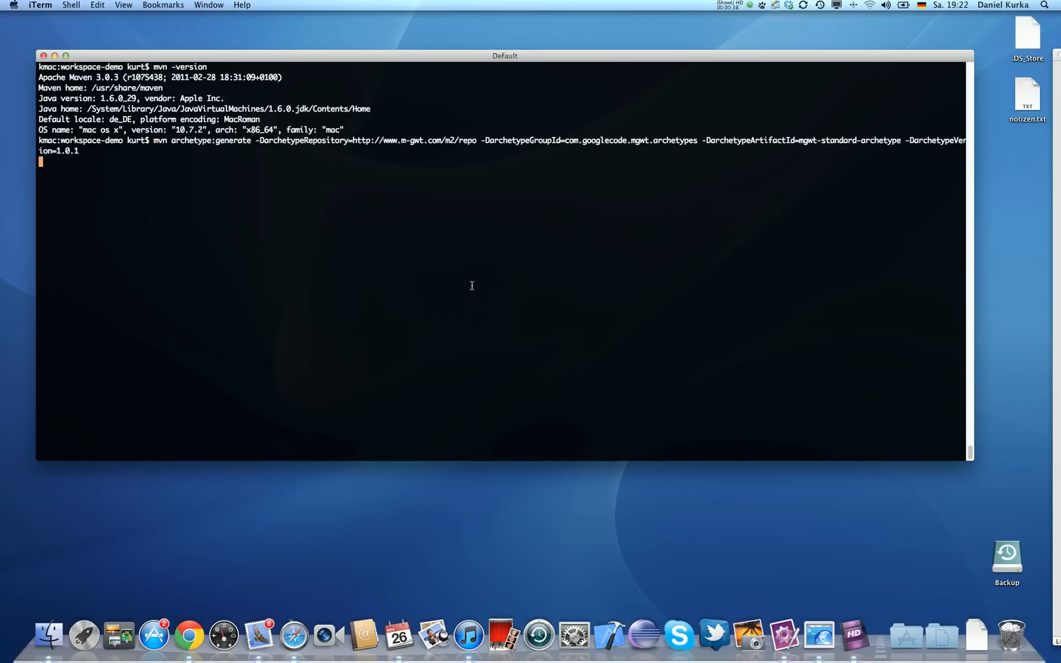
# Run archetype:generate and enter group id com.googlecode.mgwt.demo.
pyautogui.press('Return')
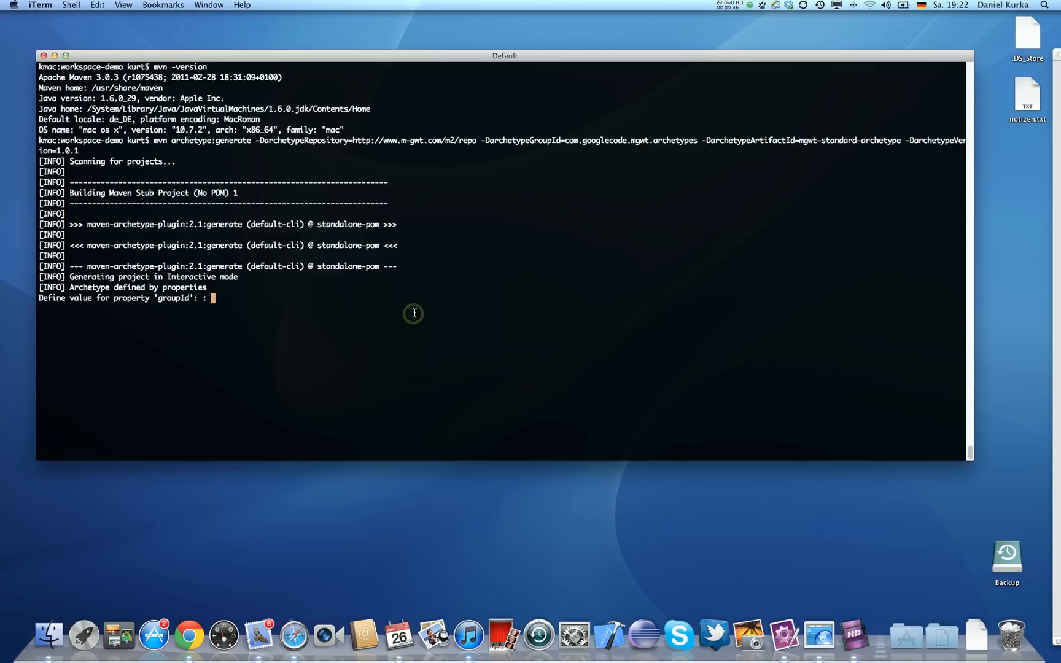
pyautogui.write('com.google')
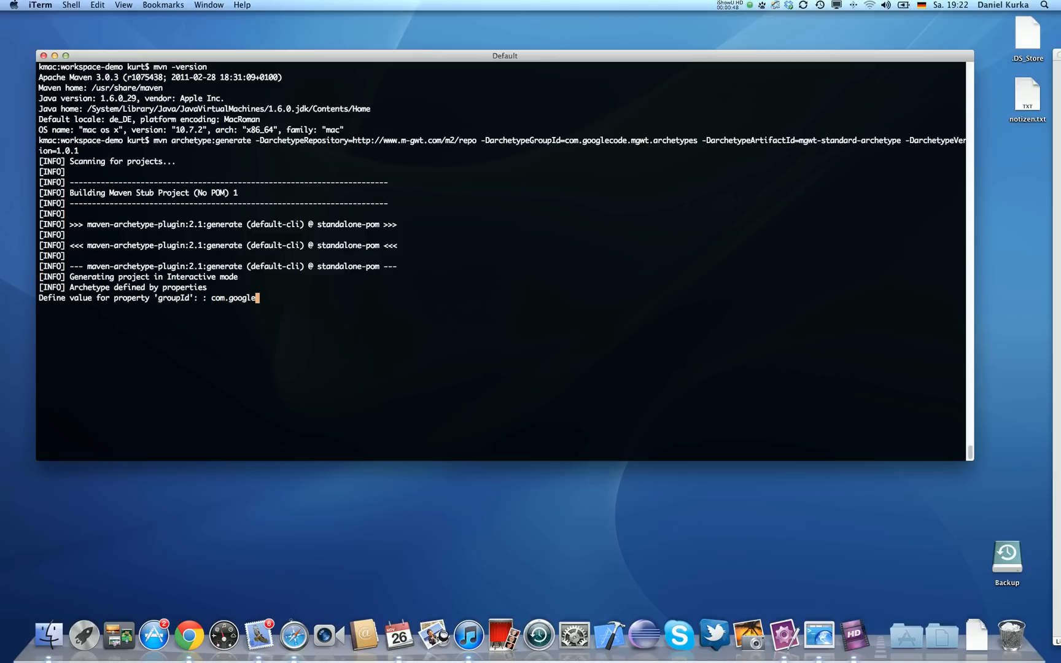
pyautogui.write('code.mgwt')
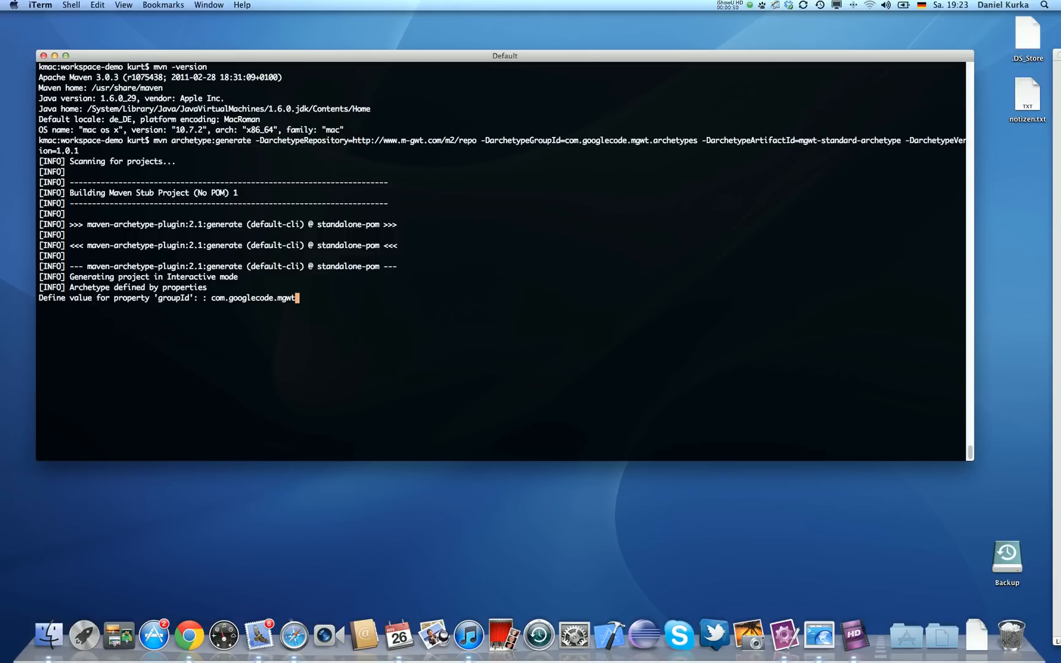
pyautogui.write('.demo')
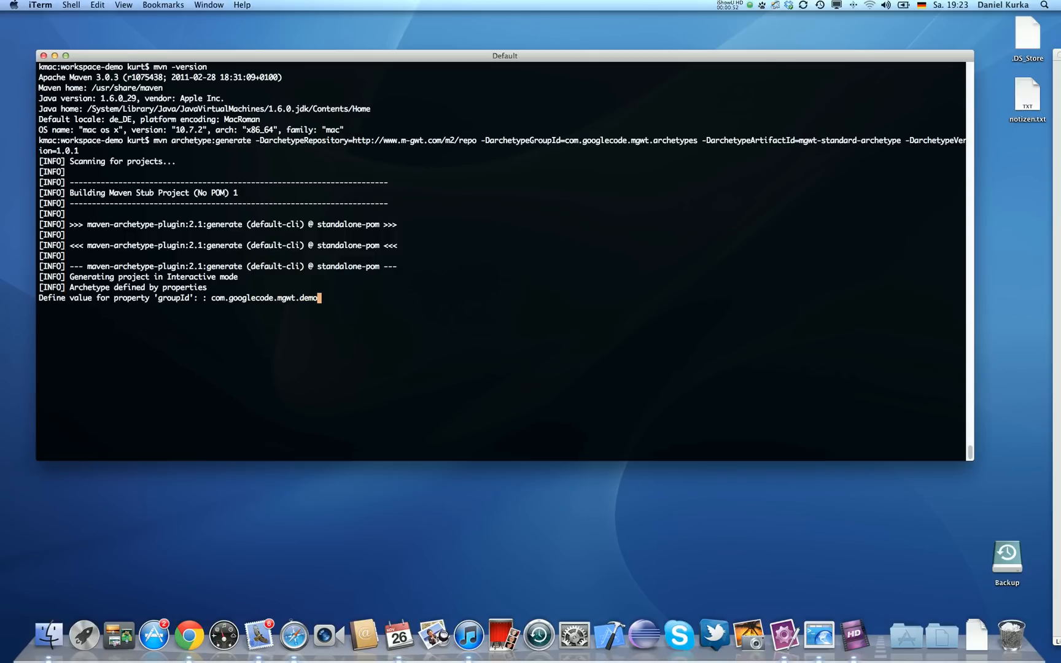
pyautogui.press('enter')
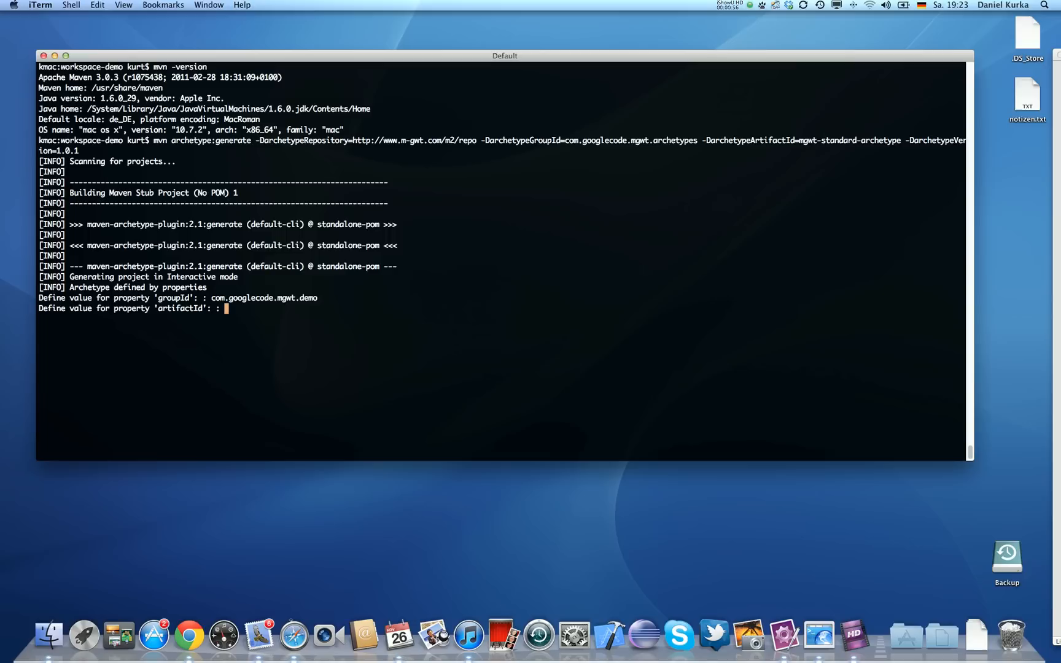
# Enter artifact id DemoApp and accept the default version 1.0-SNAPSHOT and package.
pyautogui.write('D')
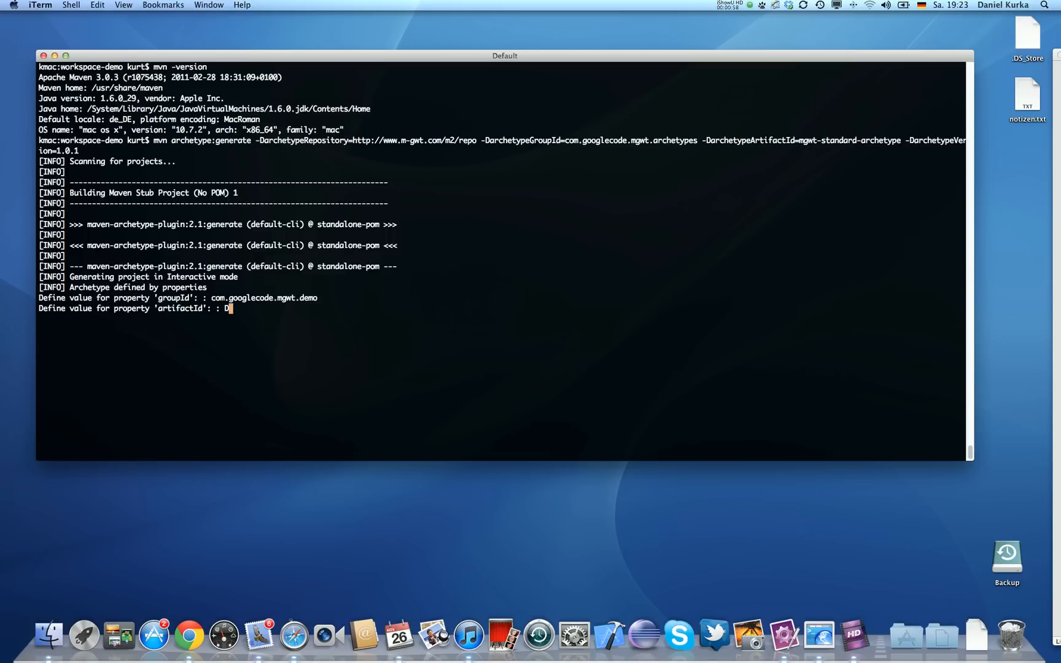
pyautogui.write('emoApp')
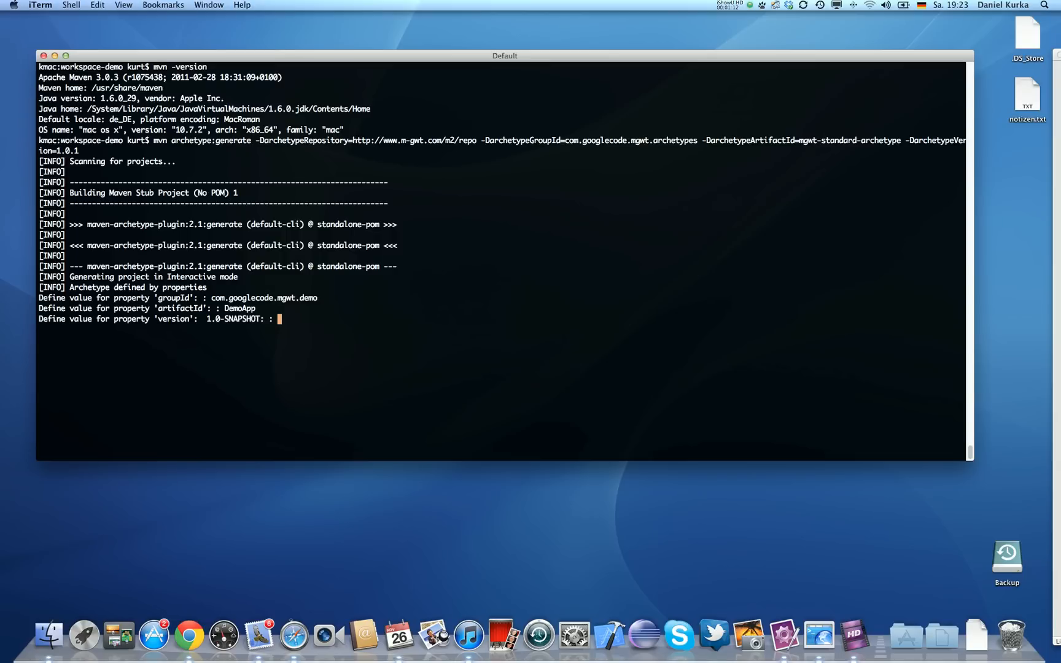
pyautogui.press('enter')
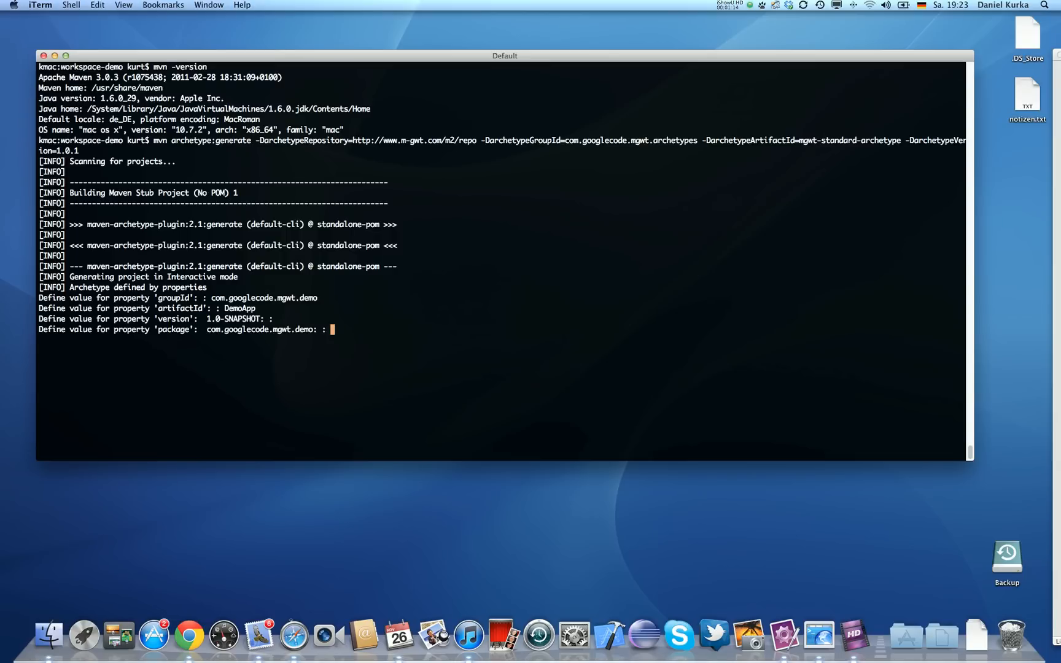
pyautogui.press('enter')
pyautogui.write('Y')
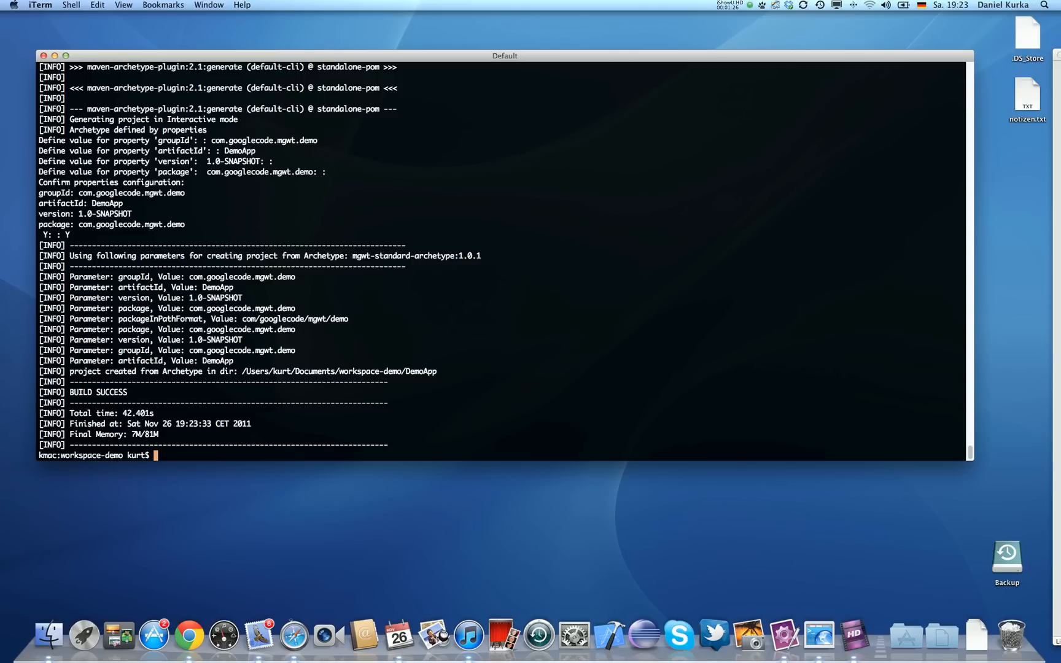
# List the directory, then enter mvn eclipse:configure-workspace with a placeholder workspace path.
pyautogui.write('ls')
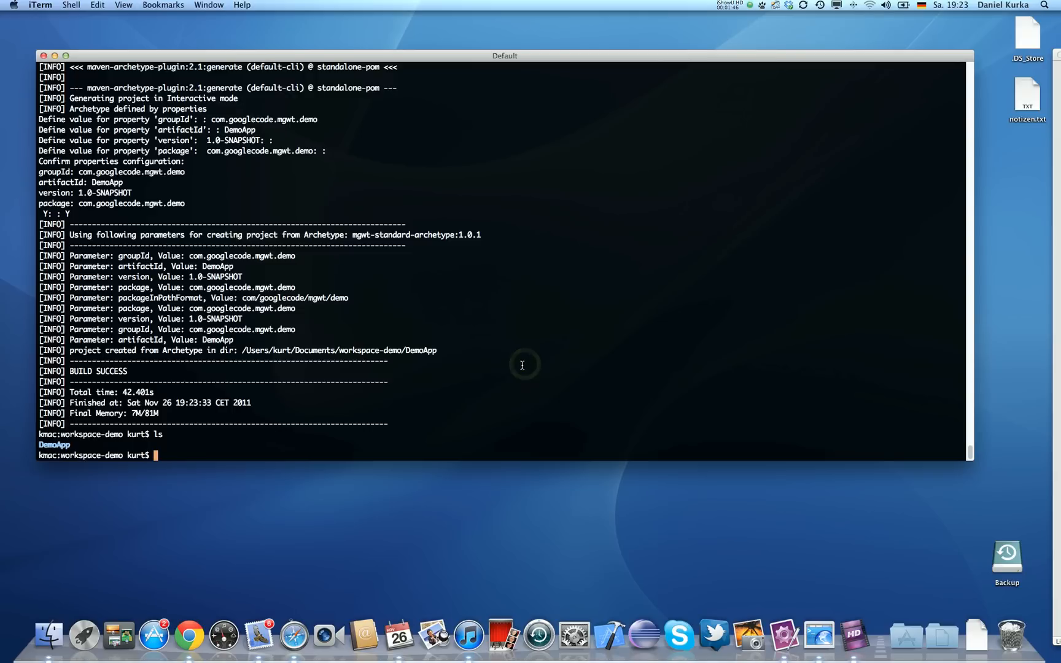
pyautogui.write('mvn eclipse:configure-workspace -Declipse.workspace="/path/toyourworkspace"')
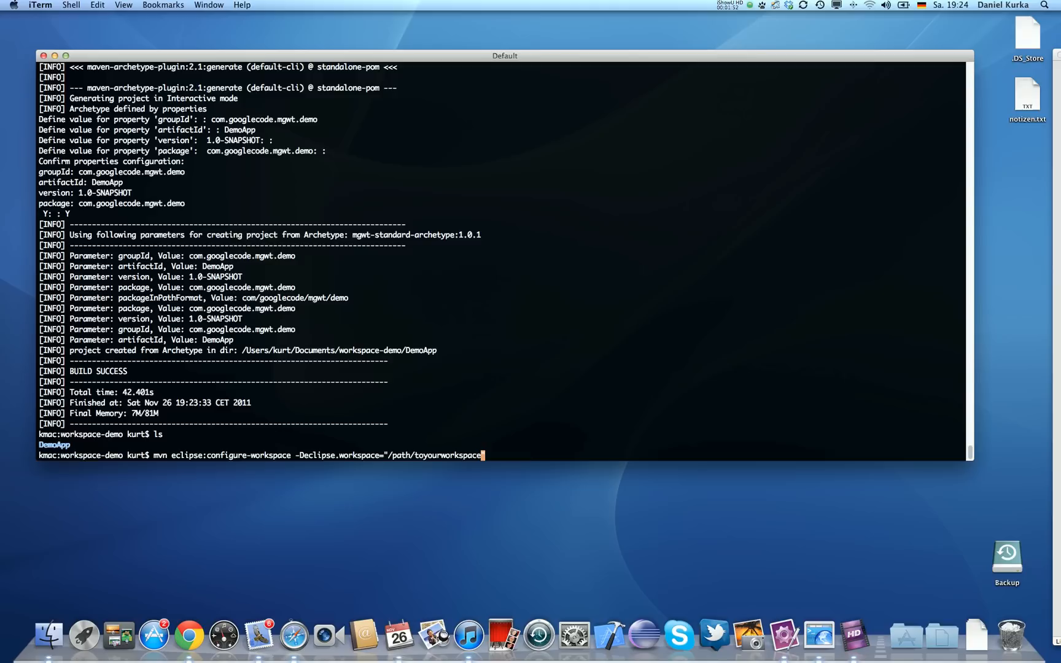
# Replace the placeholder with /Users/kurt/Documents/workspace-demo/ and change into the DemoApp folder.
pyautogui.press('Backspace')
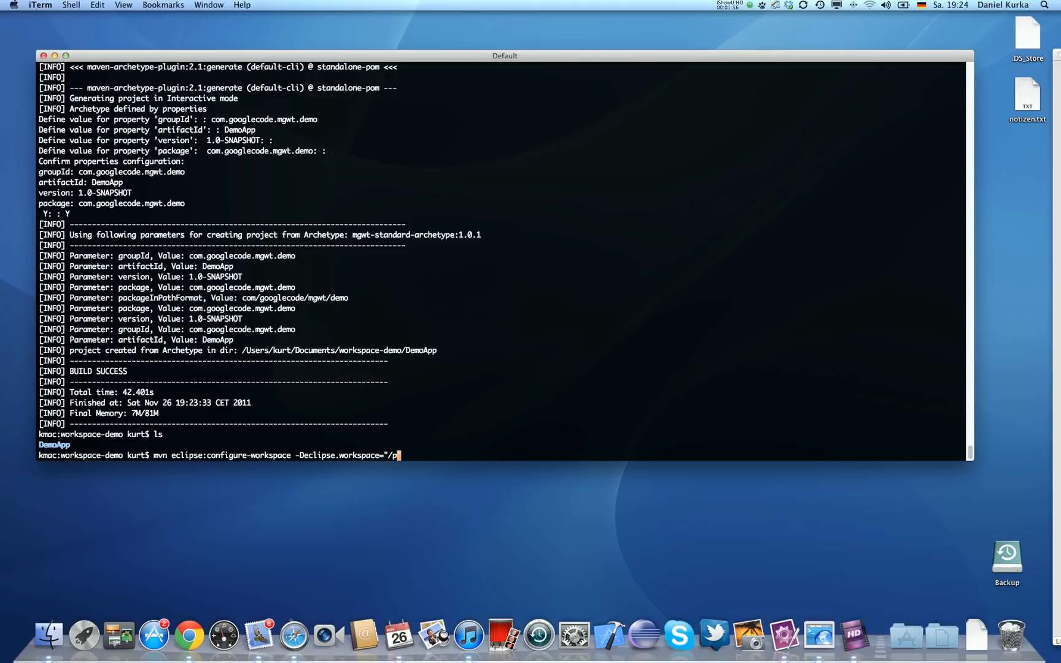
pyautogui.write('Users/k')
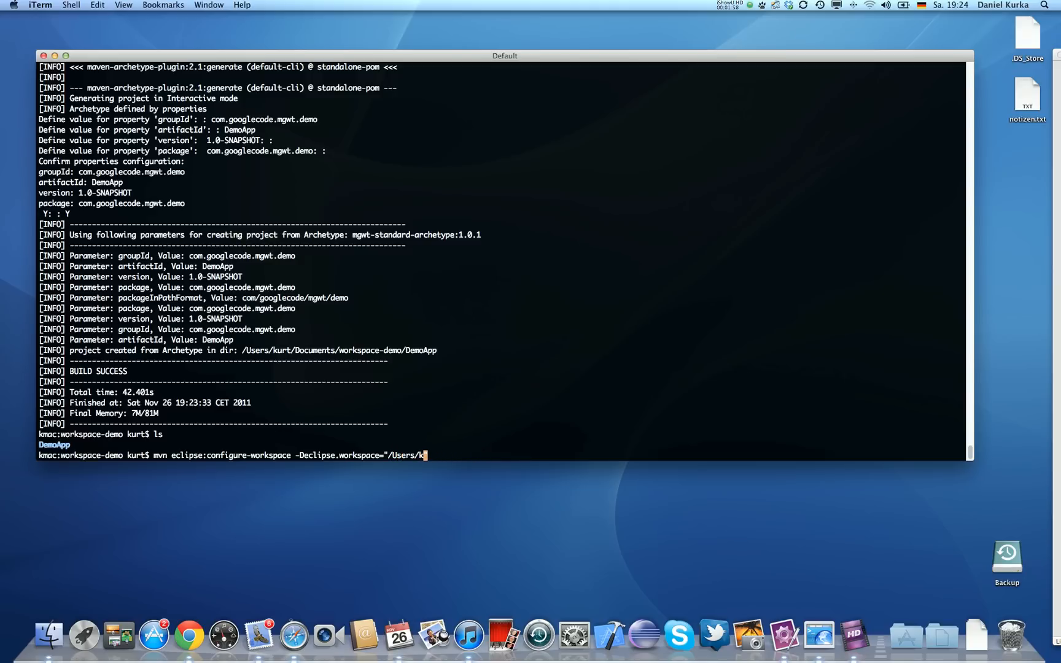
pyautogui.write('urt/Documents/workspace')
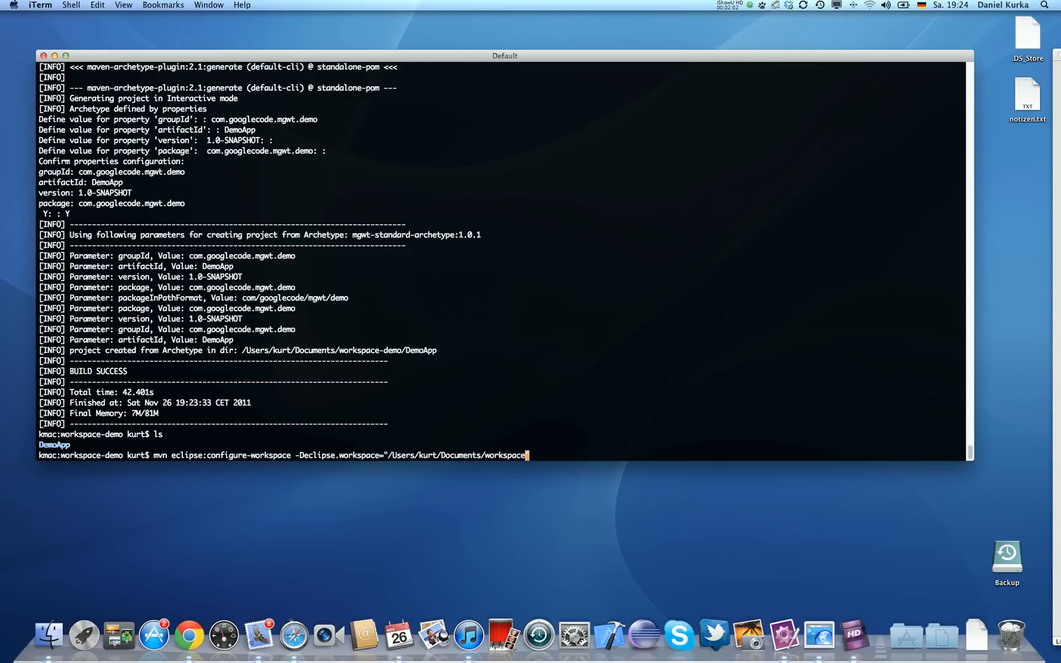
pyautogui.write('de')
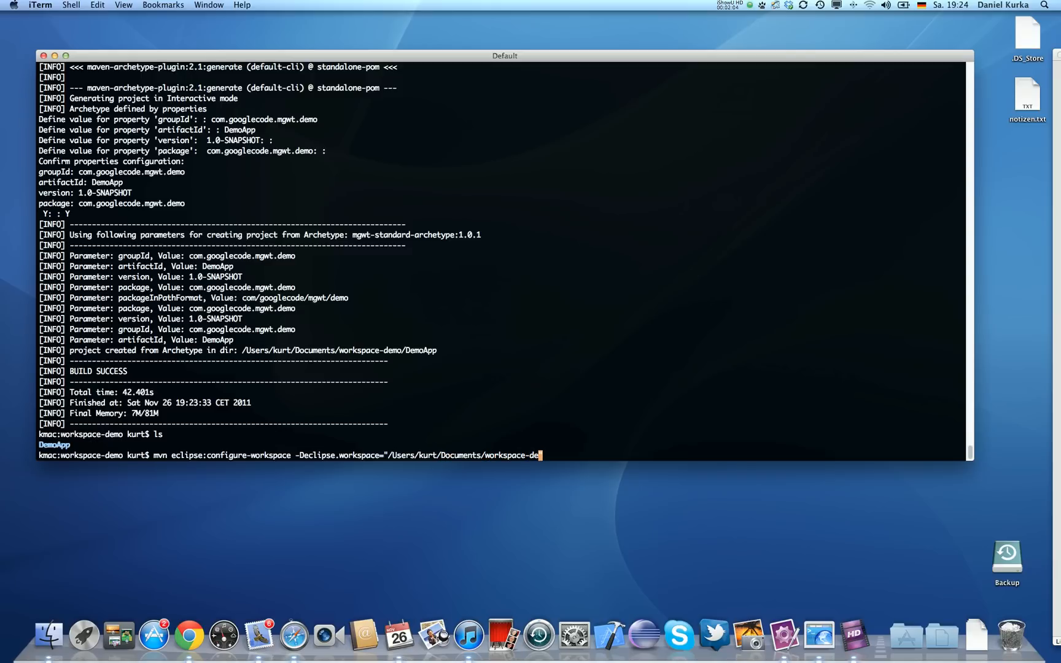
pyautogui.write('mo/"')
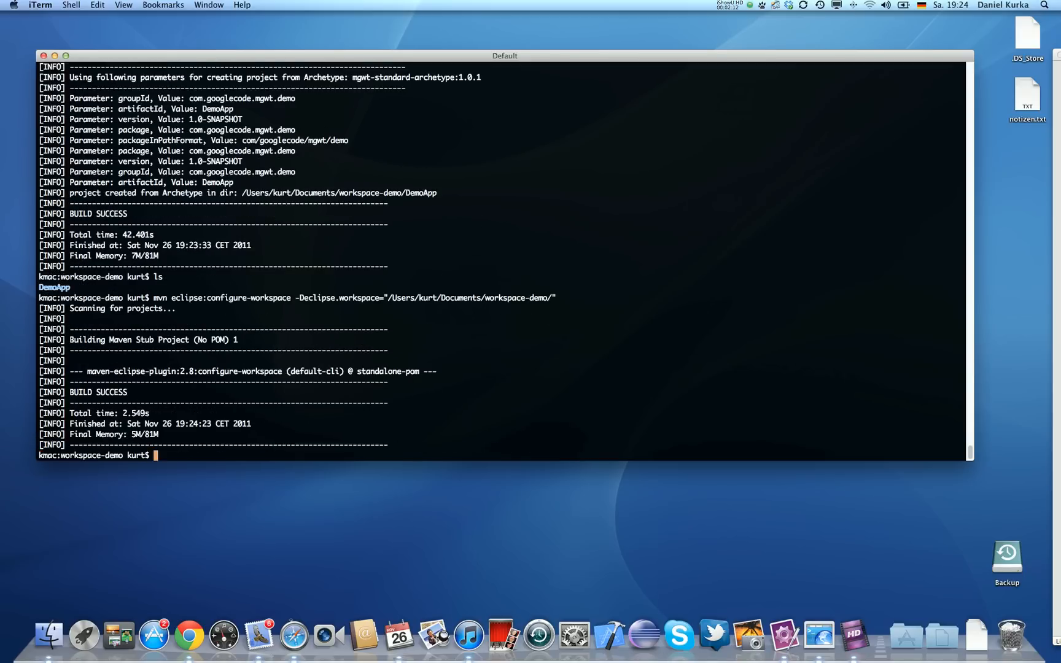
pyautogui.moveTo(550, 361)
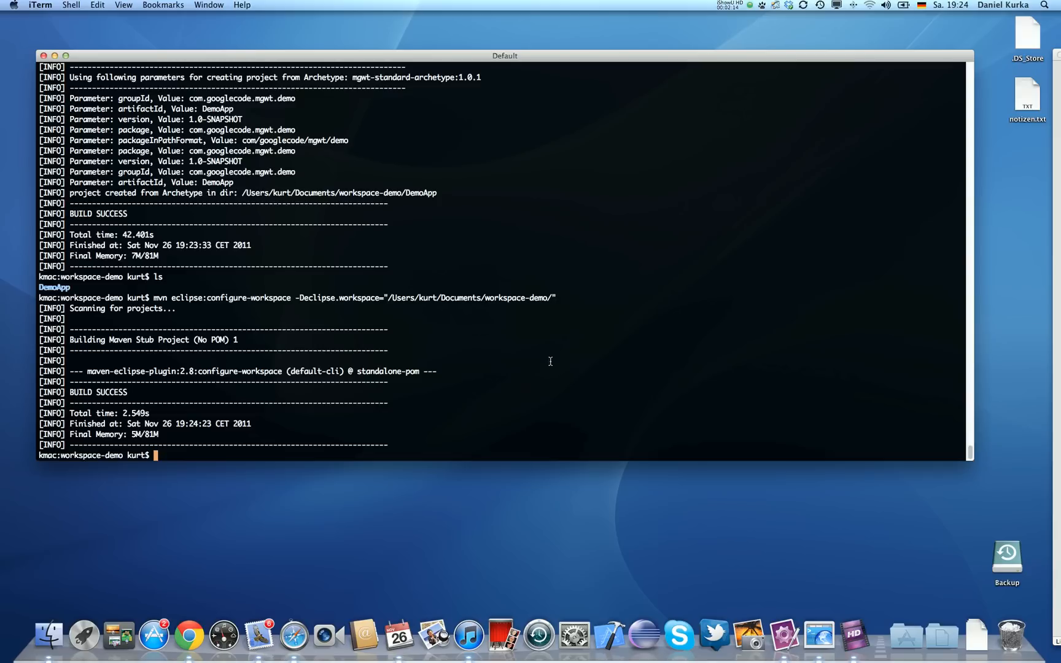
pyautogui.write('cd DemoApp/')
pyautogui.write('ls')
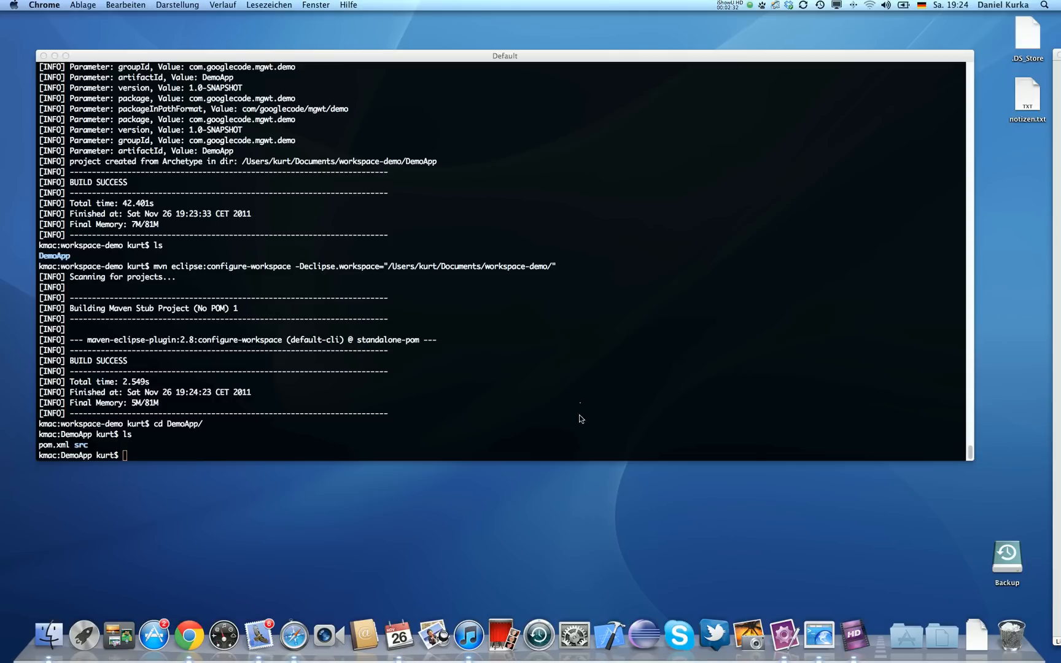
# Run mvn eclipse:eclipse and mvn war:exploded, then list files and point out the generated .project.
pyautogui.write('mvn eclipse:eclipse')
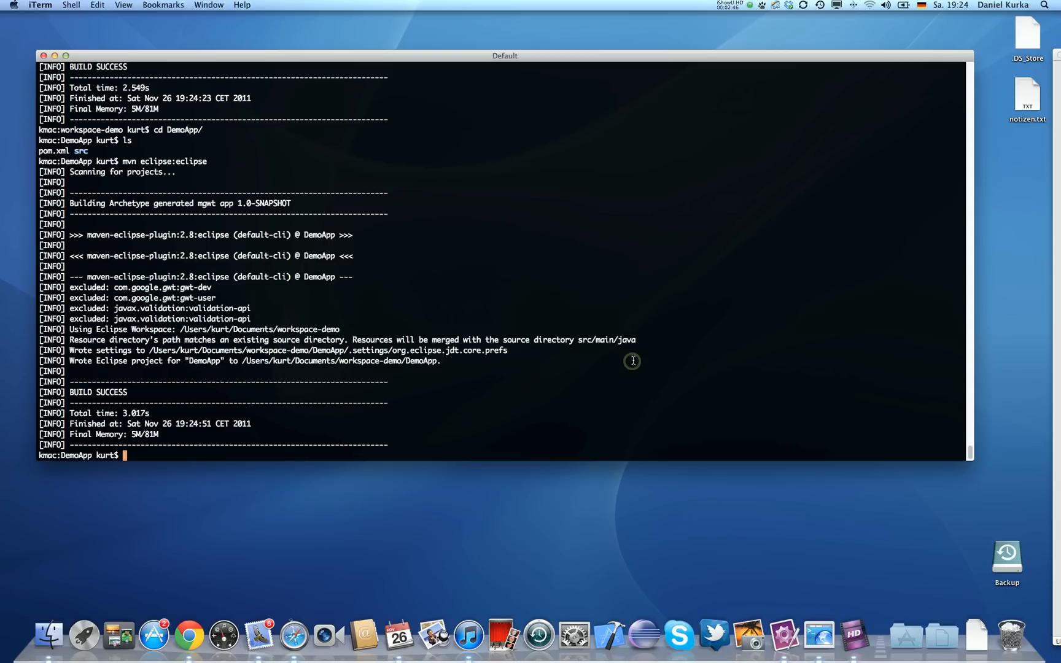
pyautogui.write('mvn war:exploded')
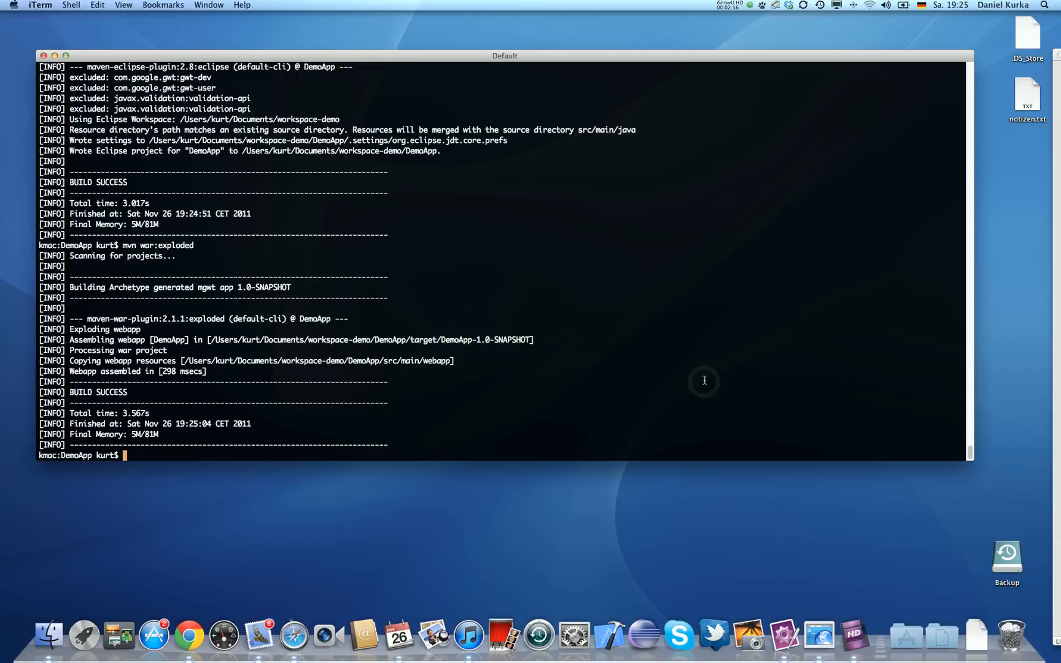
pyautogui.write('ls -lisa')
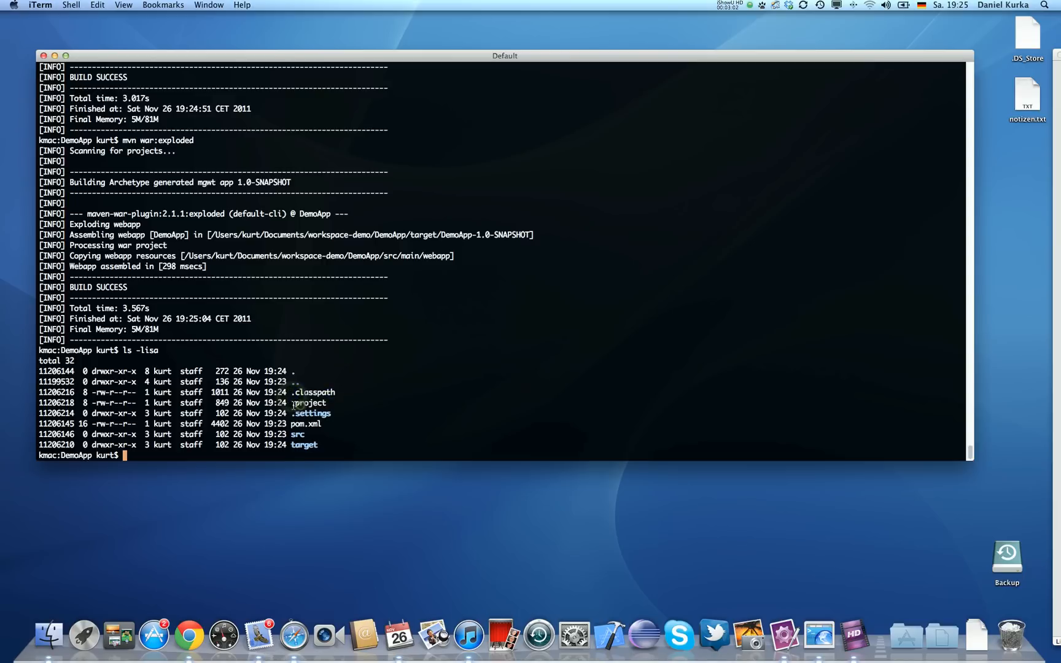
pyautogui.doubleClick(308, 403)
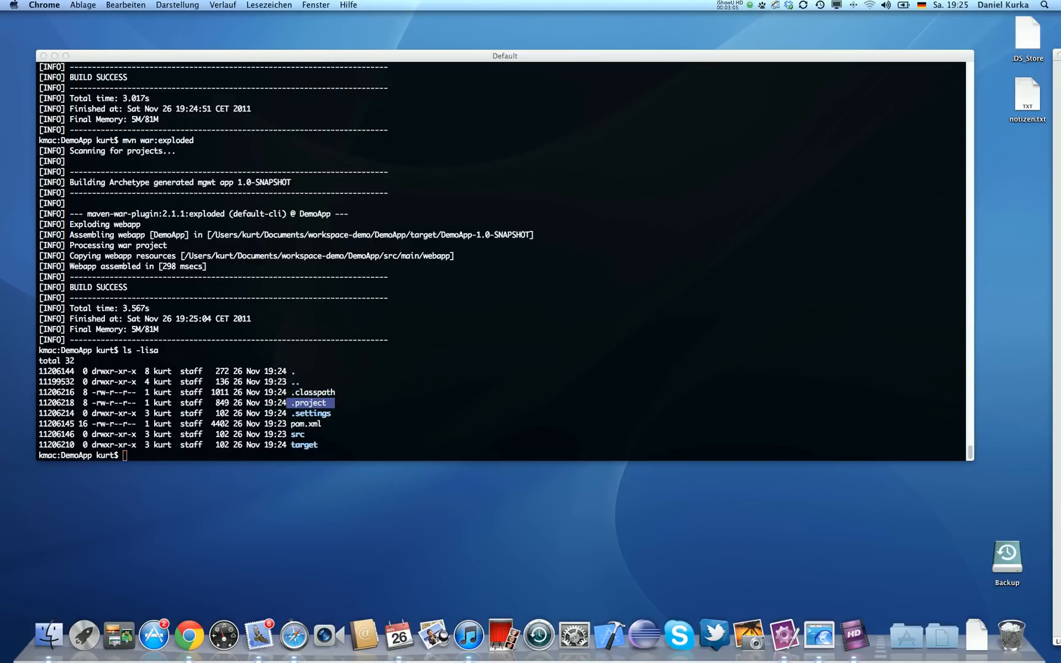
pyautogui.moveTo(642, 635)
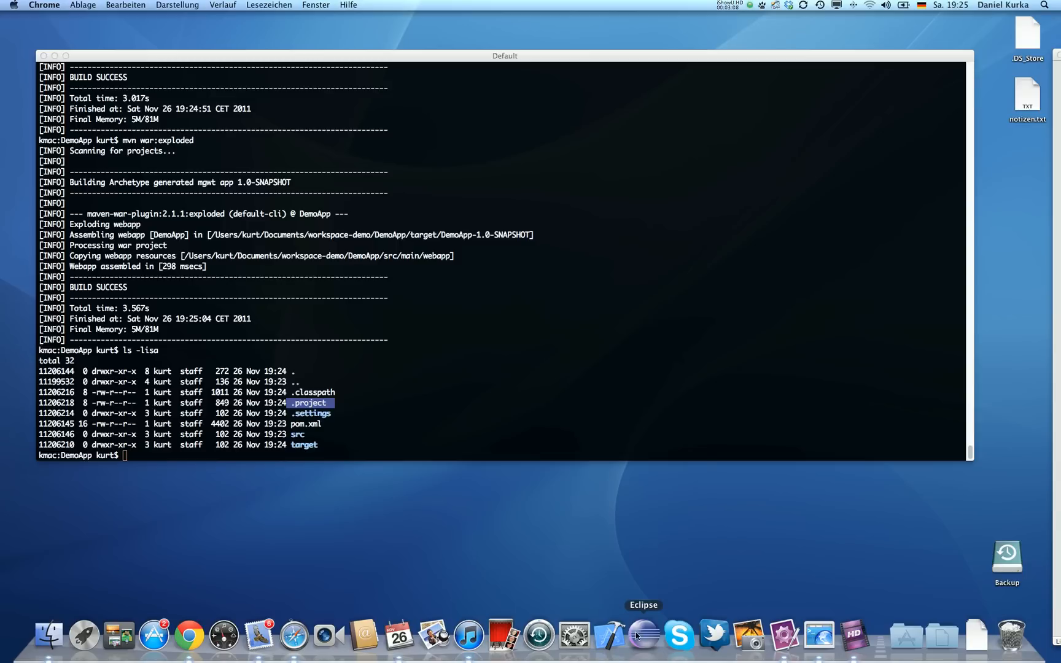
# Launch Eclipse from the Dock.
pyautogui.click(643, 635)
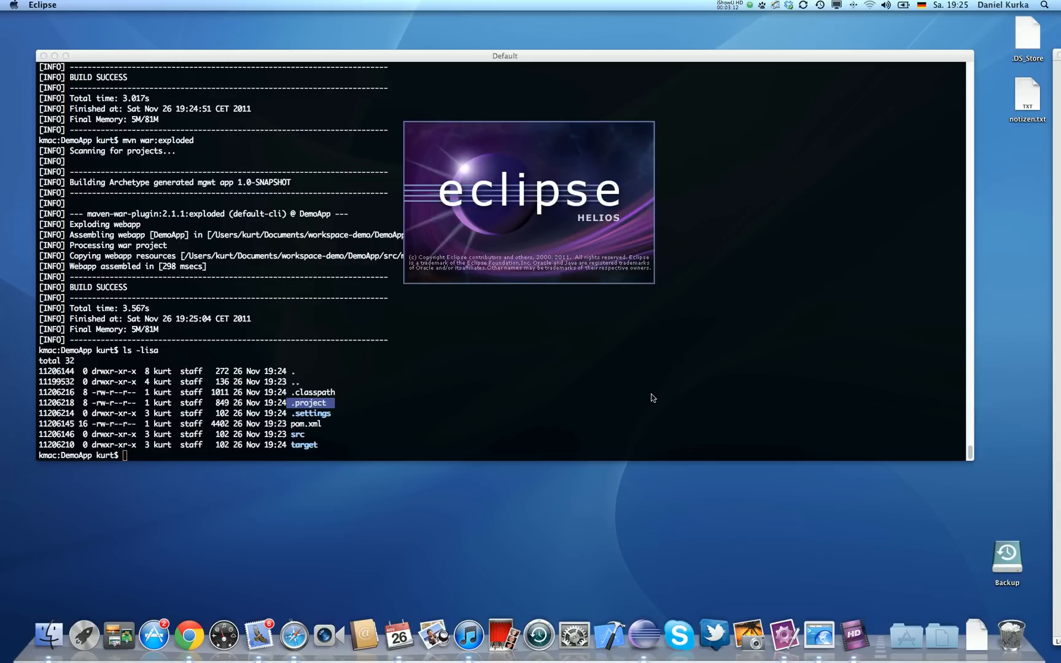
pyautogui.moveTo(661, 352)
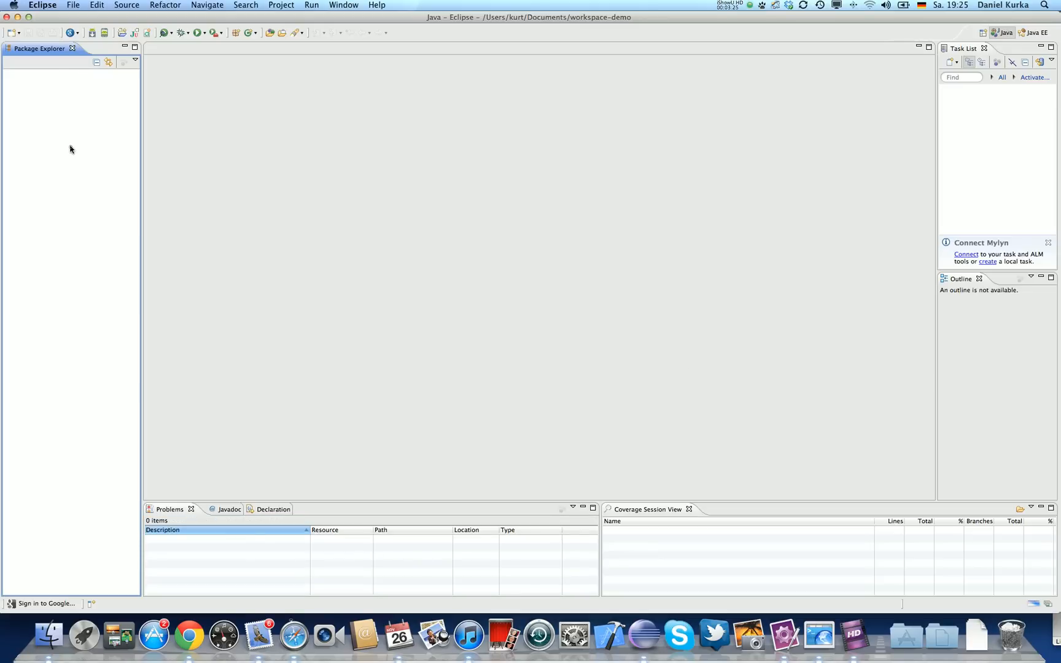
# Start importing existing projects into the workspace and browse for the root directory.
pyautogui.click(74, 5)
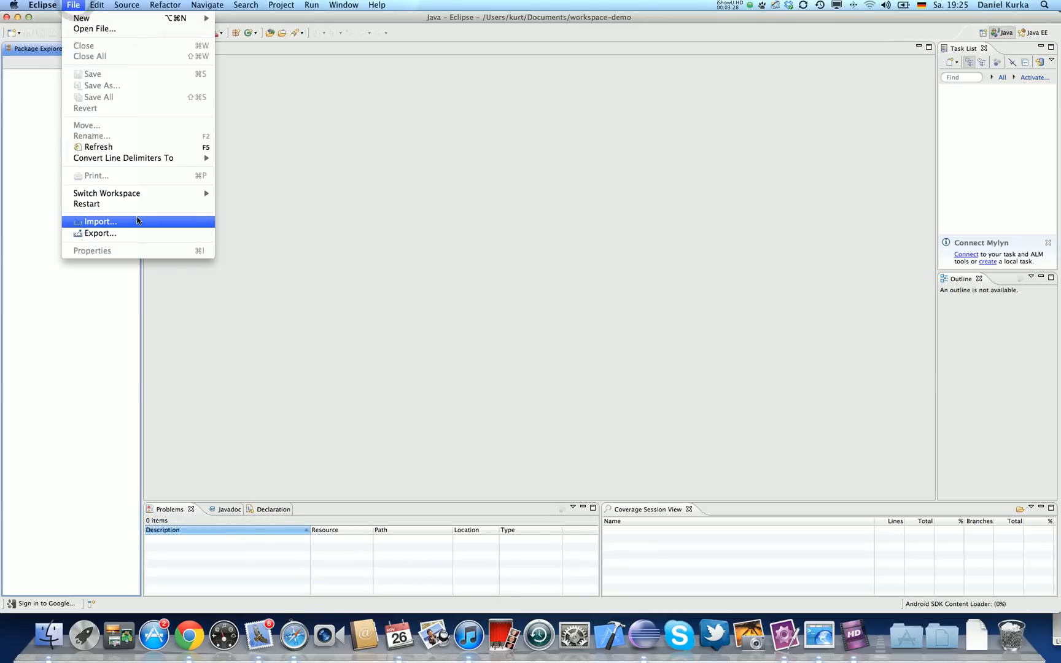
pyautogui.click(101, 221)
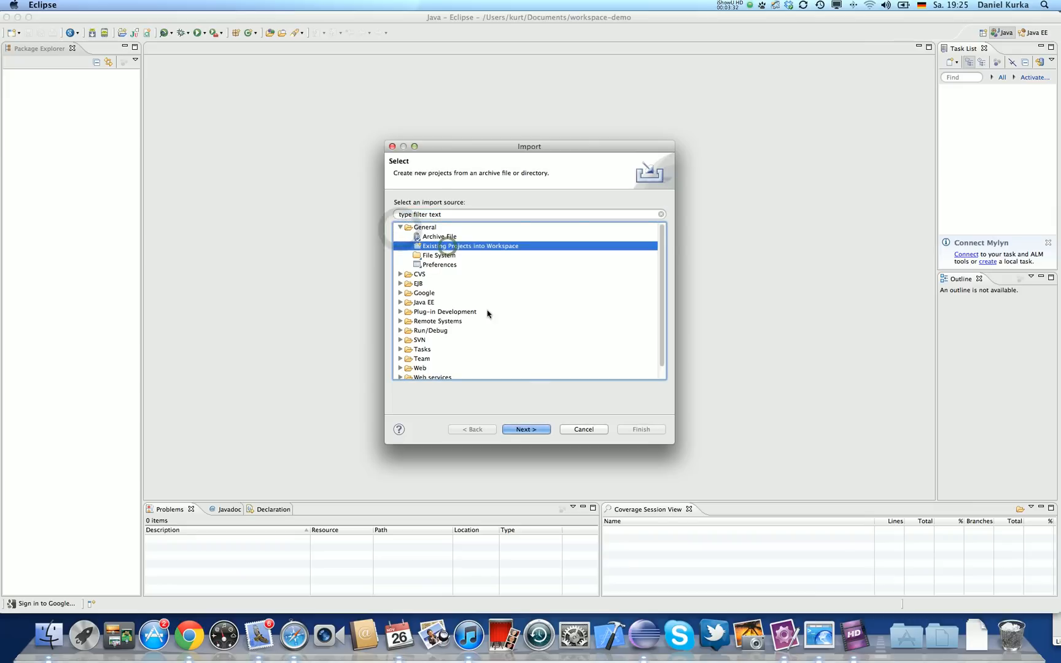
pyautogui.click(525, 428)
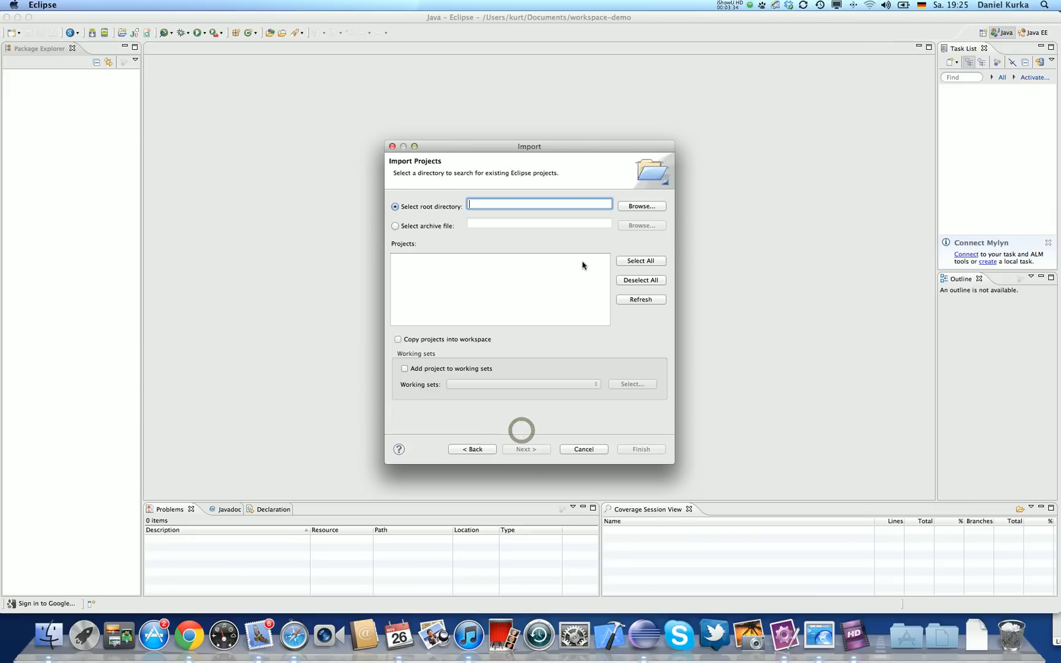
pyautogui.click(640, 206)
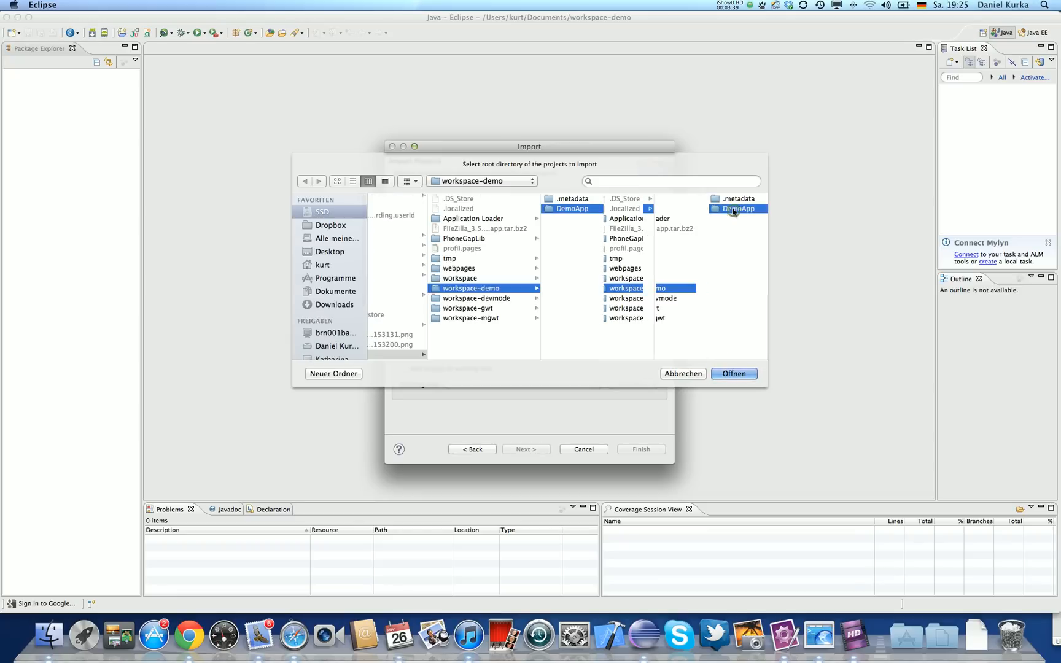
# Choose workspace-demo/DemoApp as the root directory and finish importing the project.
pyautogui.doubleClick(737, 209)
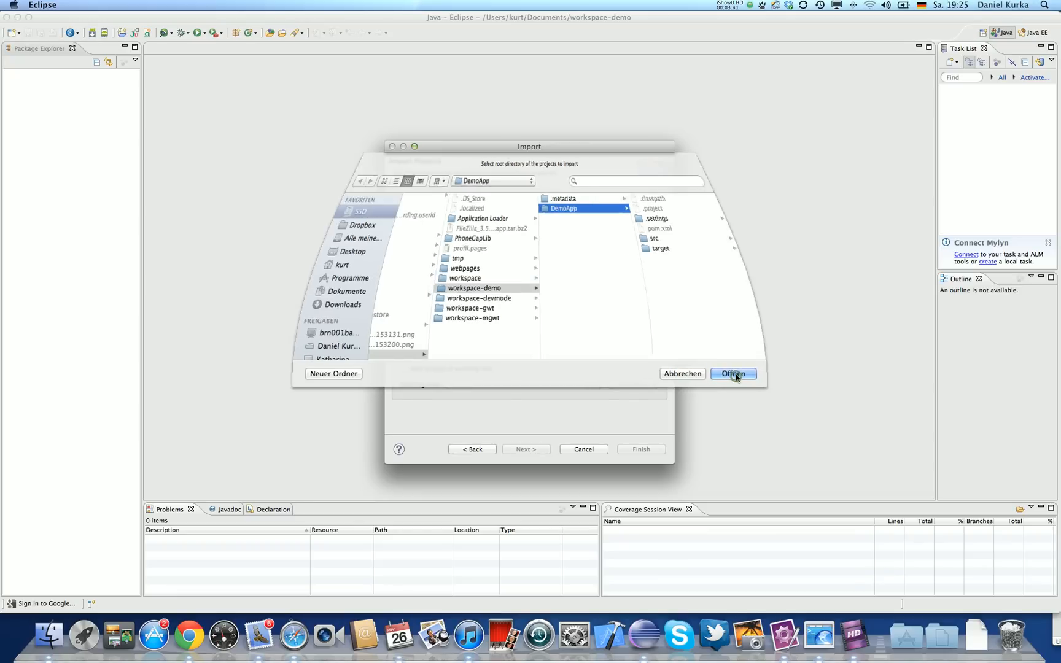
pyautogui.click(733, 373)
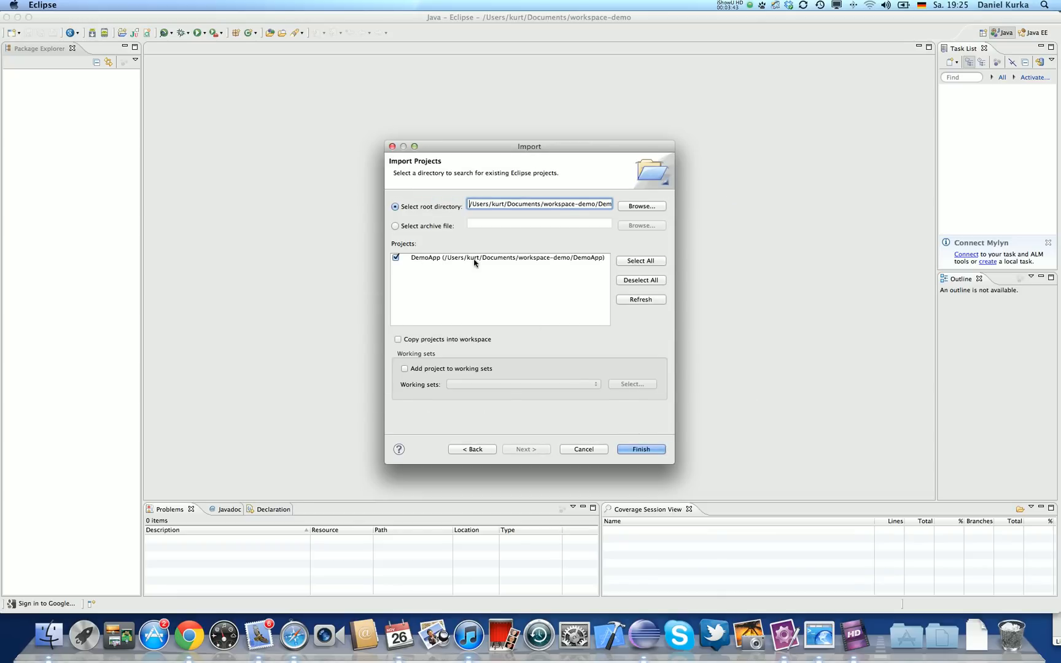
pyautogui.click(640, 448)
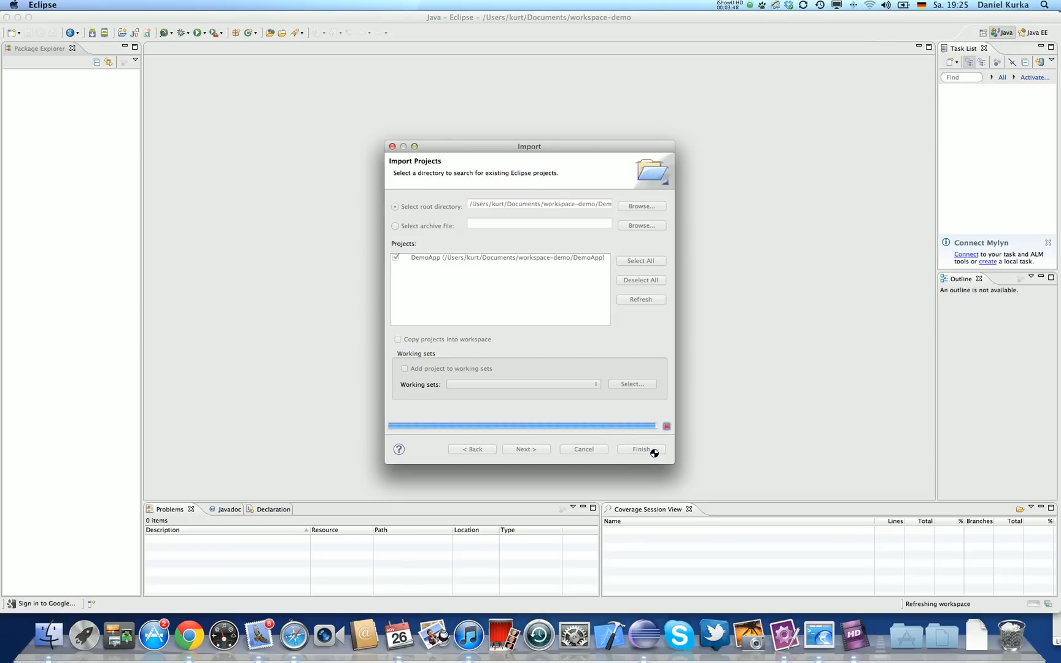
pyautogui.click(641, 448)
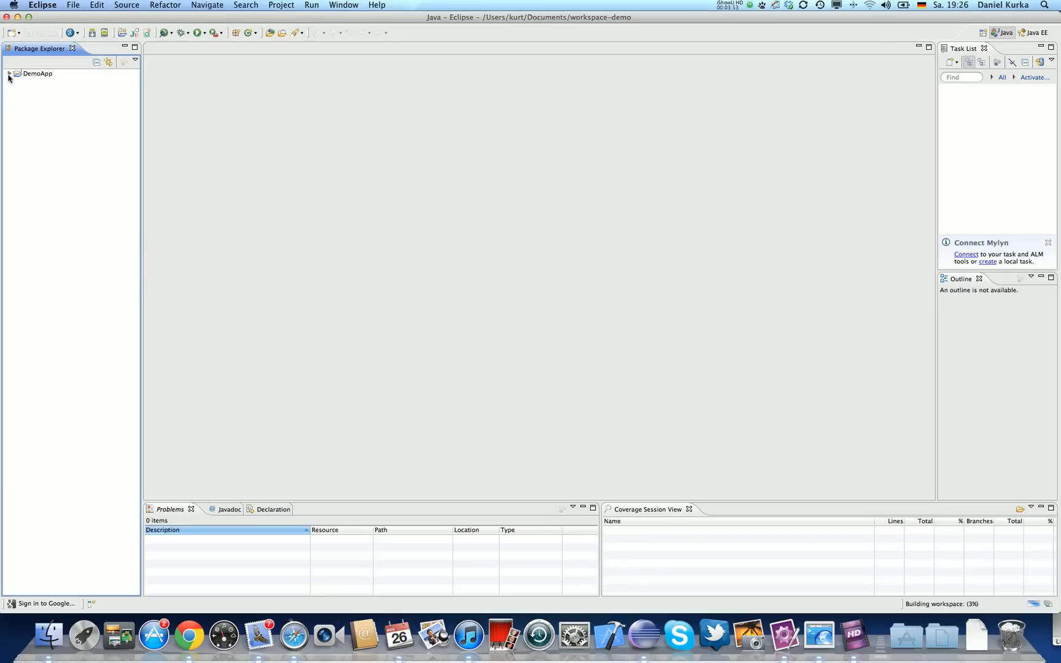
# Expand and select the DemoApp project in the Package Explorer.
pyautogui.click(10, 74)
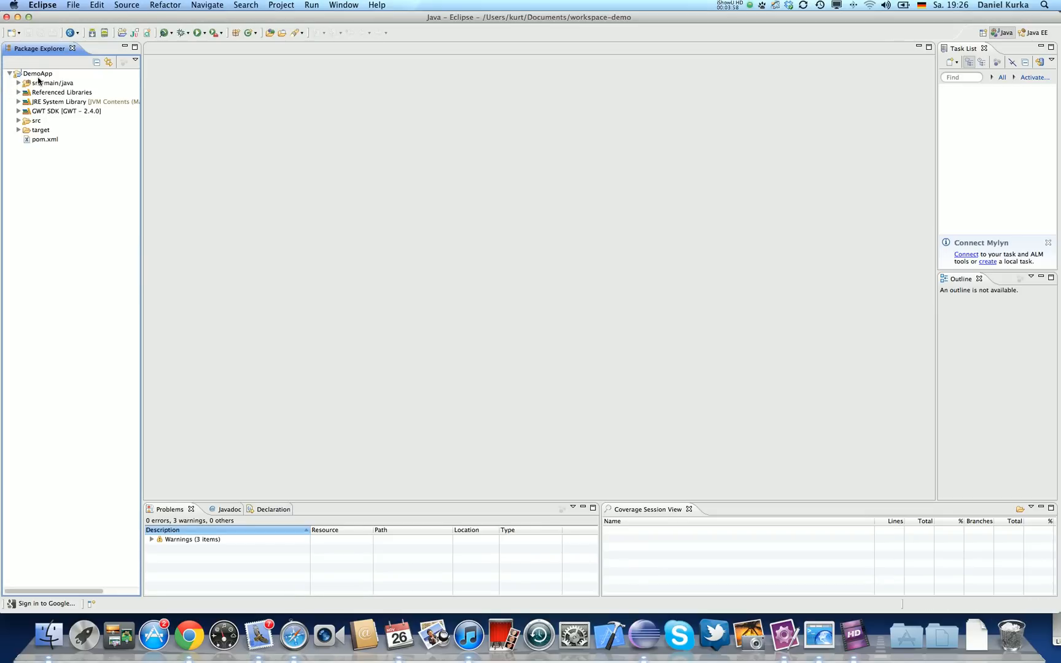
pyautogui.click(37, 74)
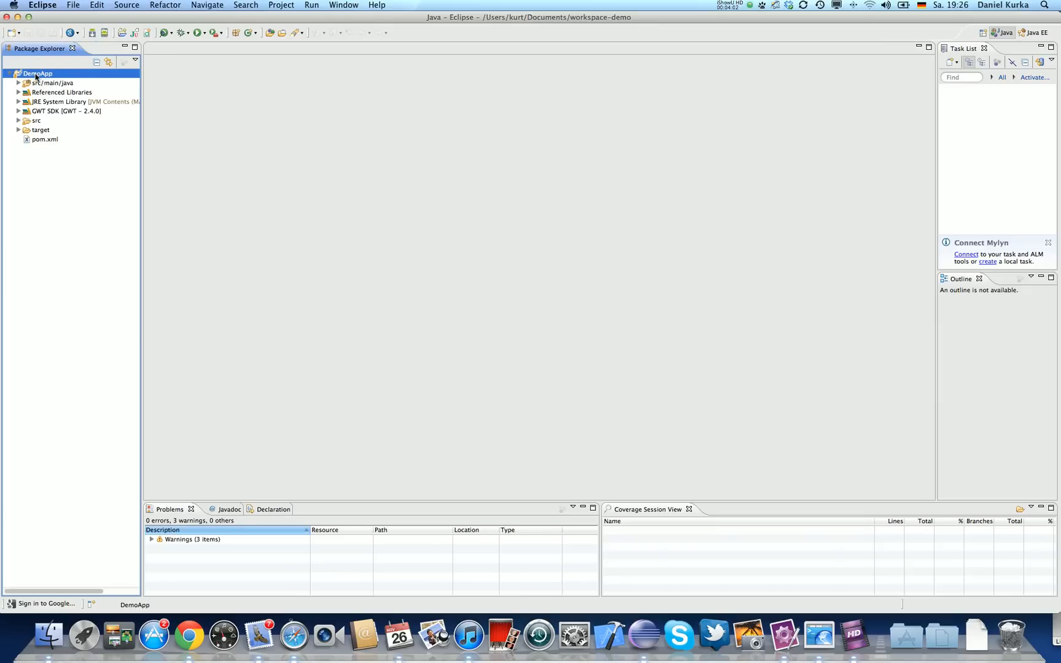
# In DemoApp's Google Web Application properties, mark the project as having a WAR directory.
pyautogui.rightClick(37, 74)
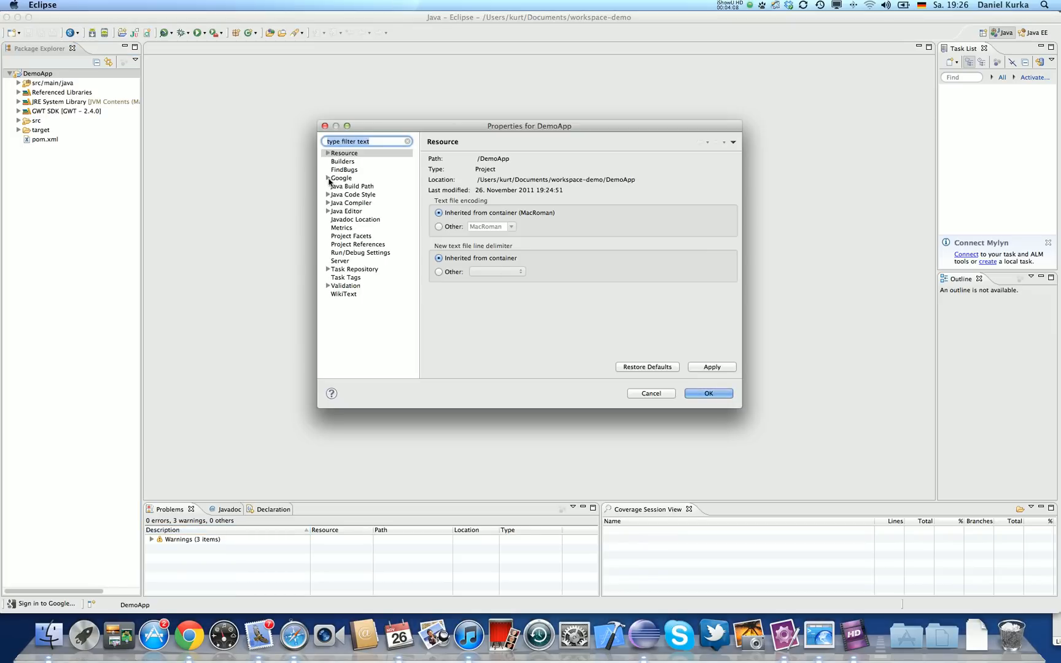
pyautogui.click(328, 178)
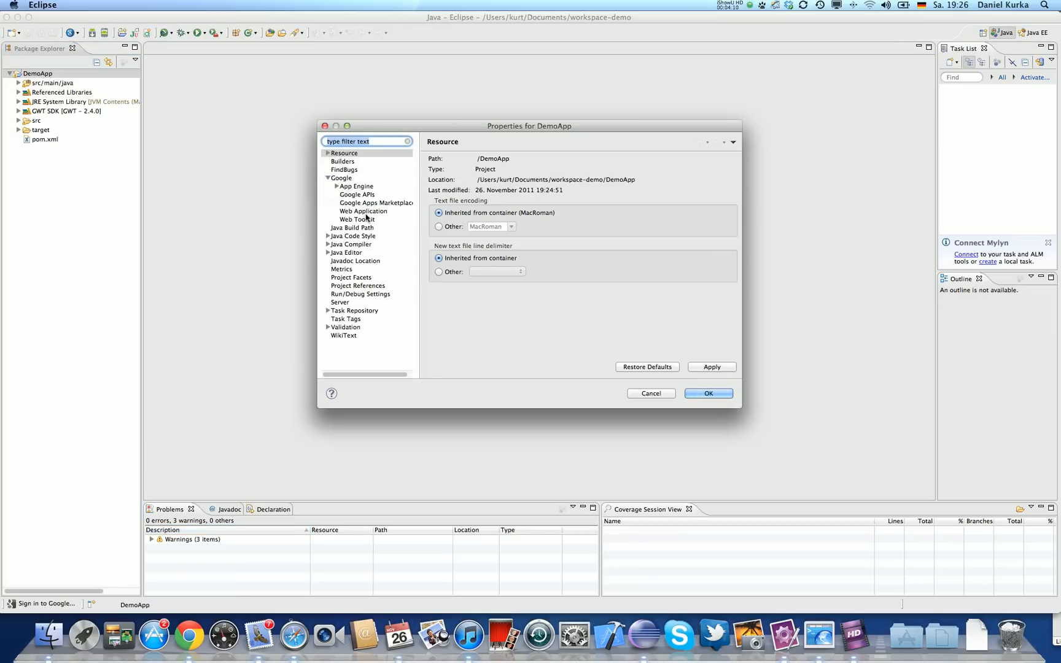
pyautogui.click(364, 212)
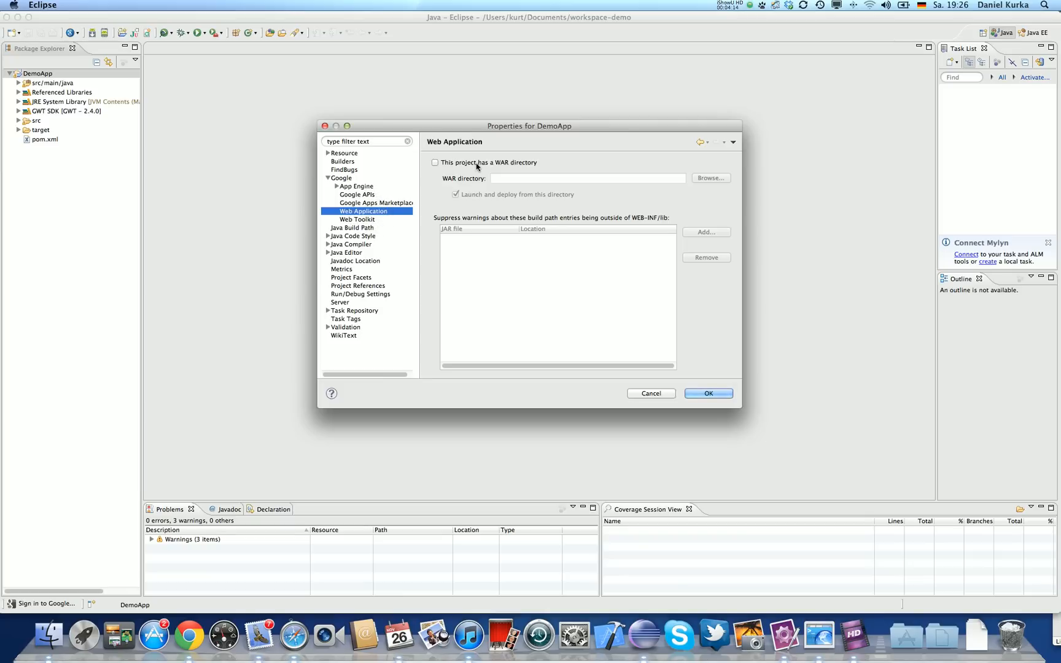
pyautogui.click(435, 163)
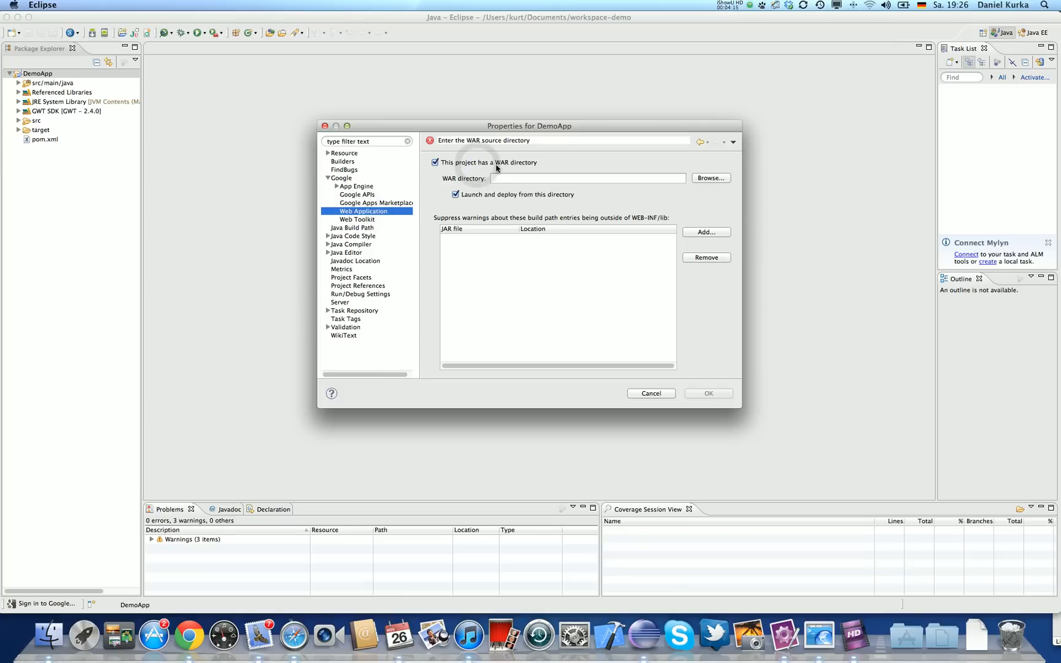
pyautogui.click(711, 178)
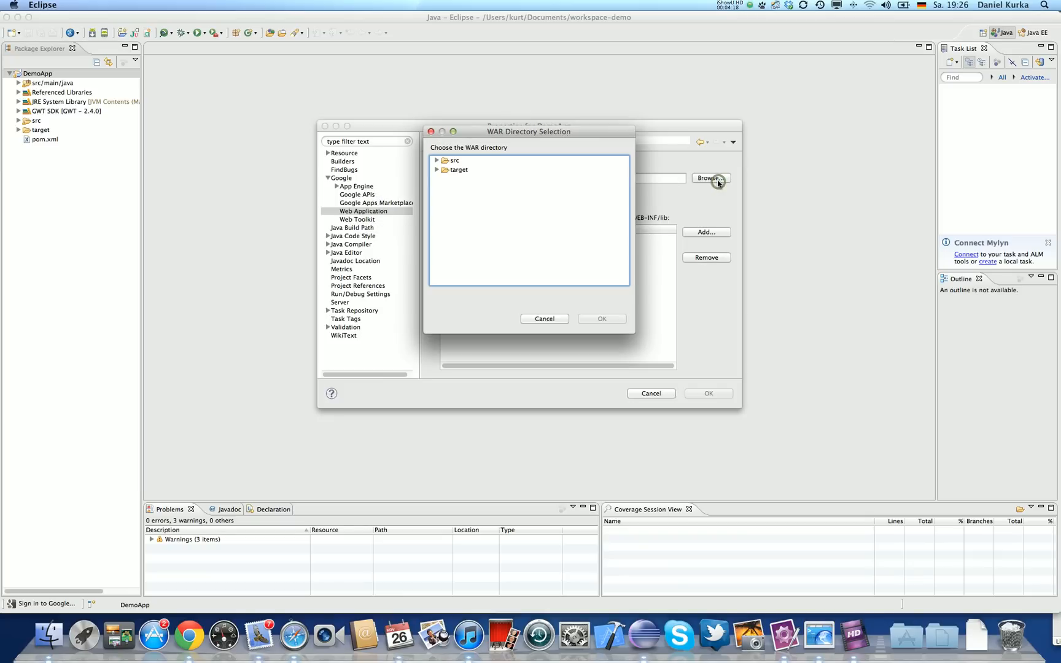
# Pick src/main/webapp as the WAR directory, turn off launch-and-deploy, and save the settings.
pyautogui.click(437, 160)
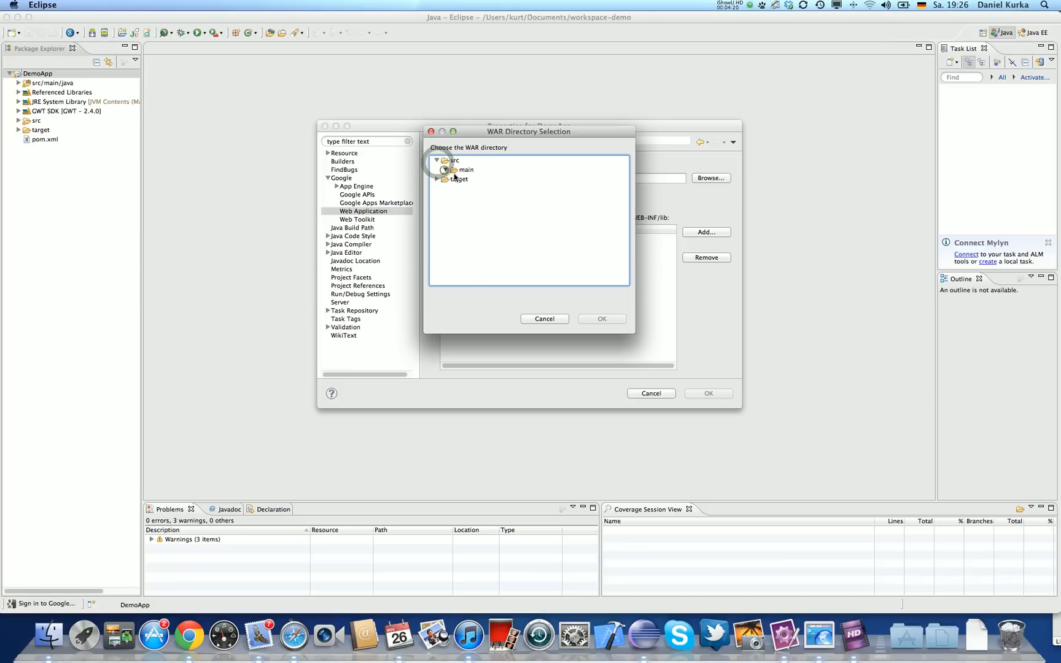
pyautogui.click(454, 170)
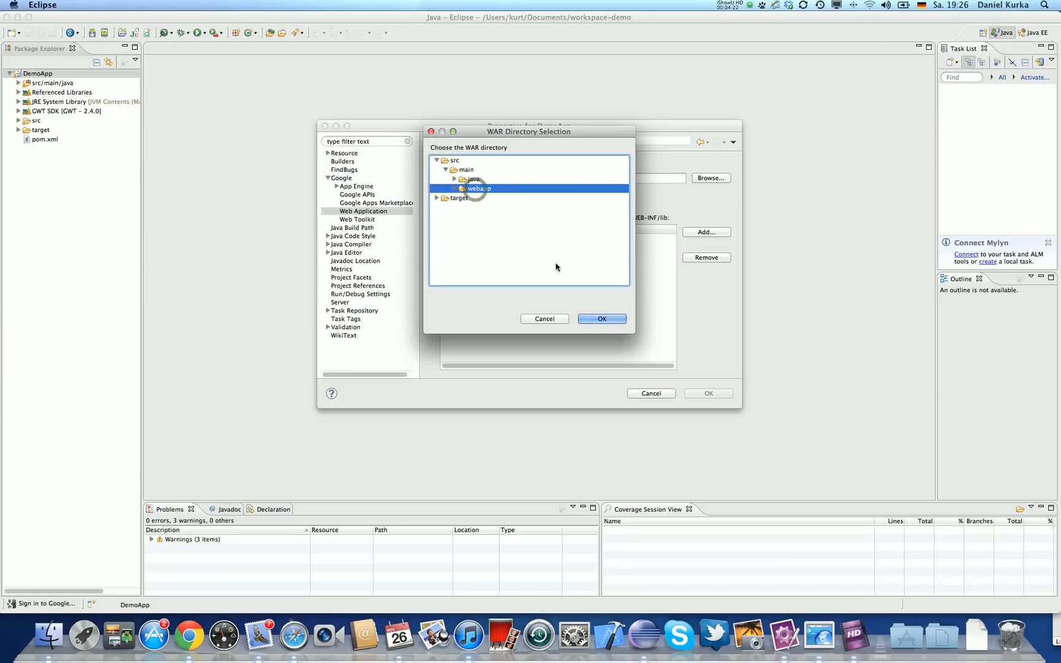
pyautogui.click(601, 319)
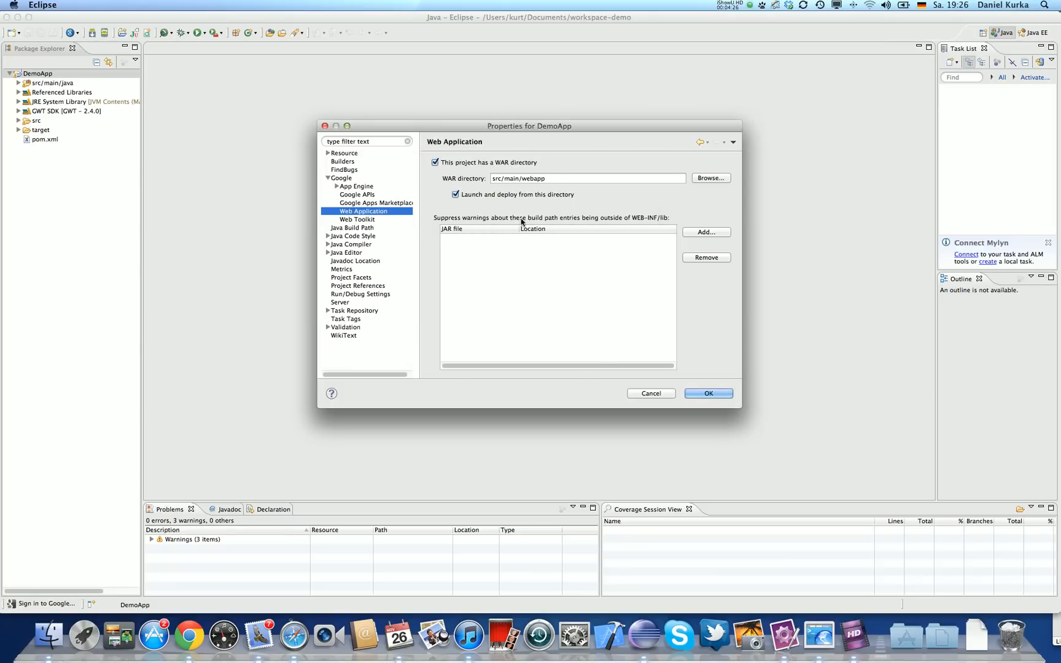
pyautogui.click(456, 196)
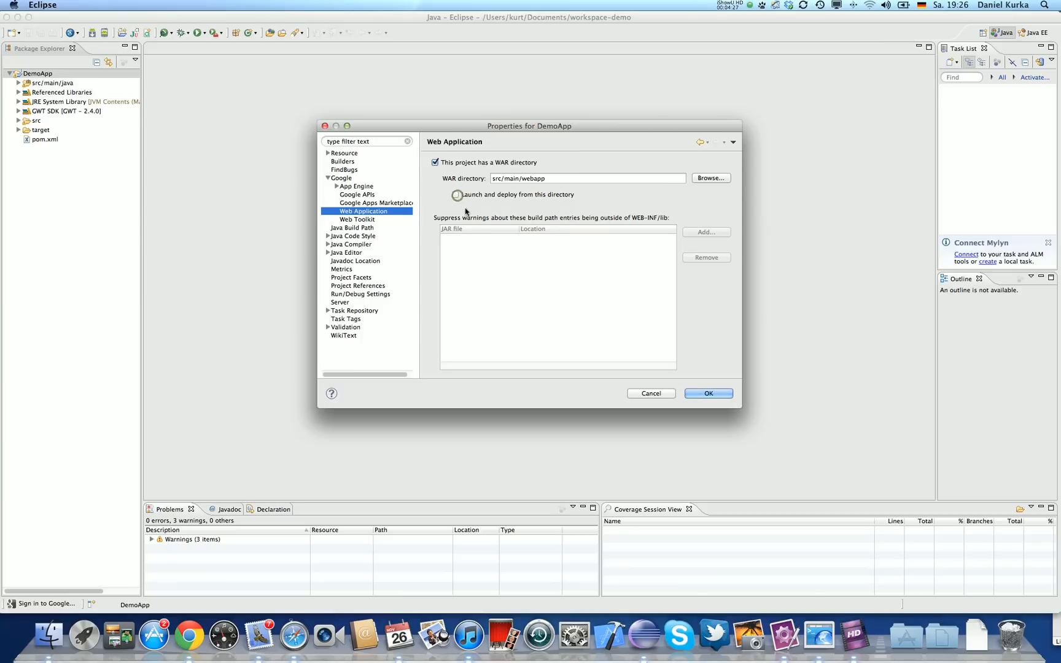
pyautogui.click(454, 195)
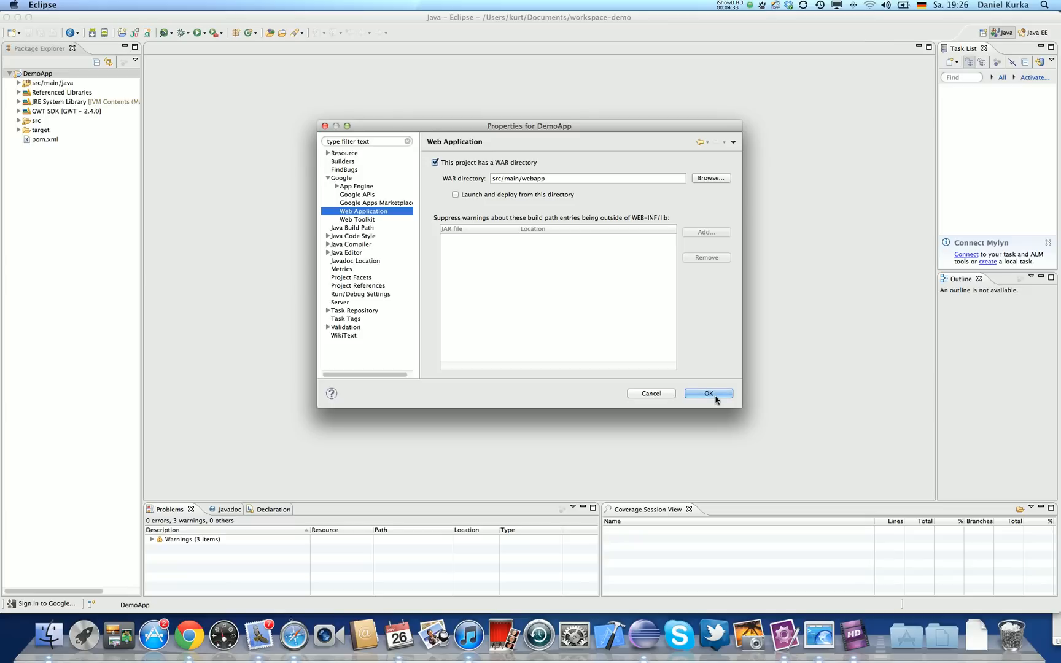
pyautogui.click(707, 393)
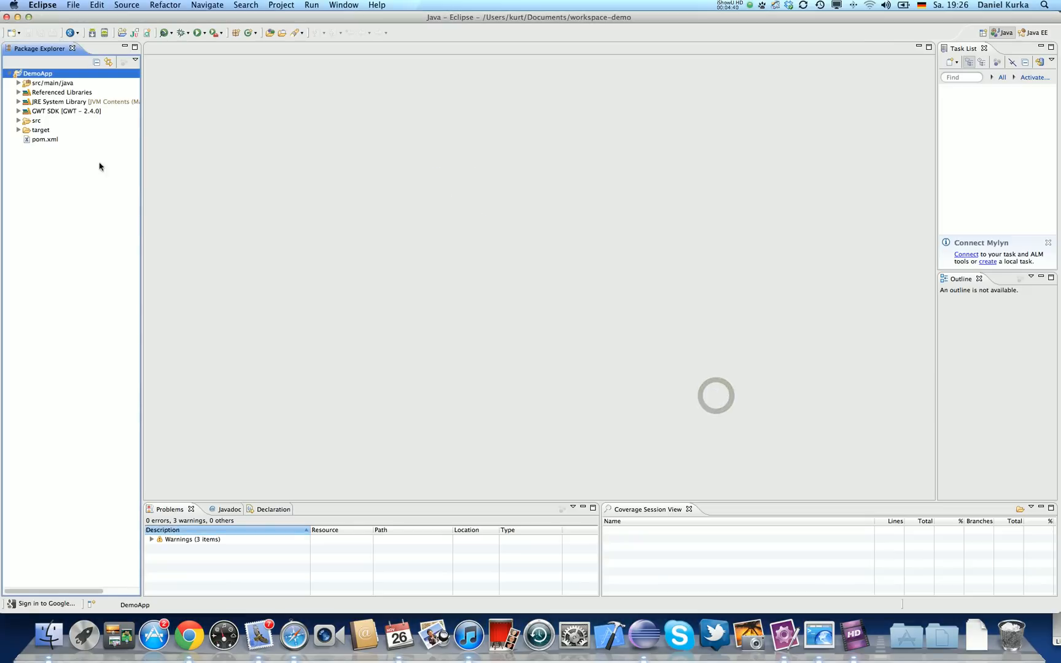
# Run DemoApp as a Web Application with target/DemoApp-1.0-SNAPSHOT as the WAR directory.
pyautogui.rightClick(37, 74)
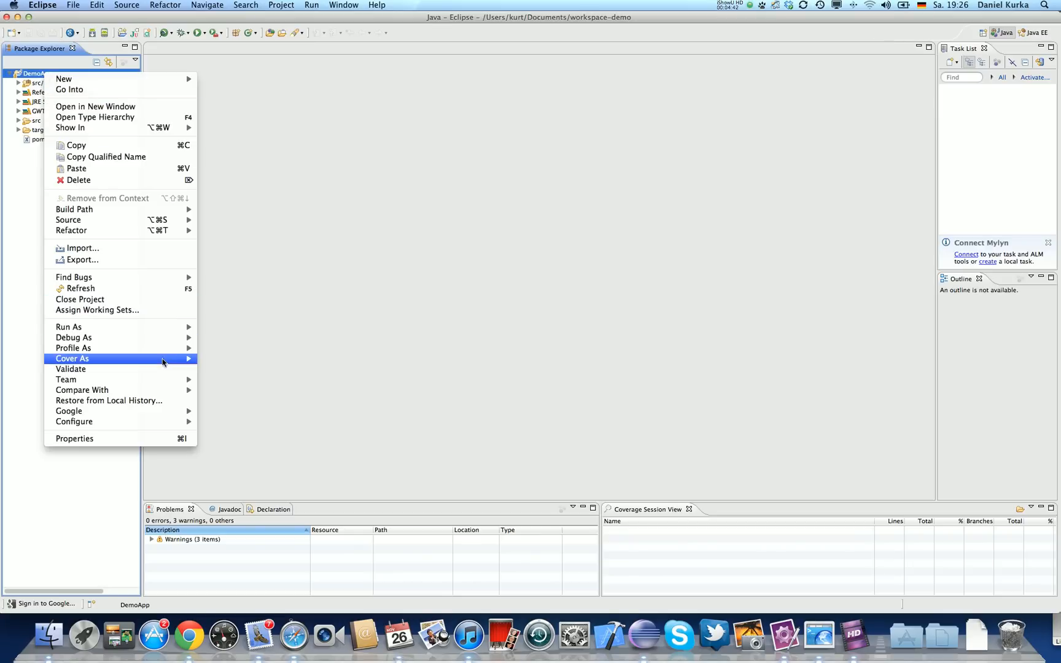
pyautogui.moveTo(68, 326)
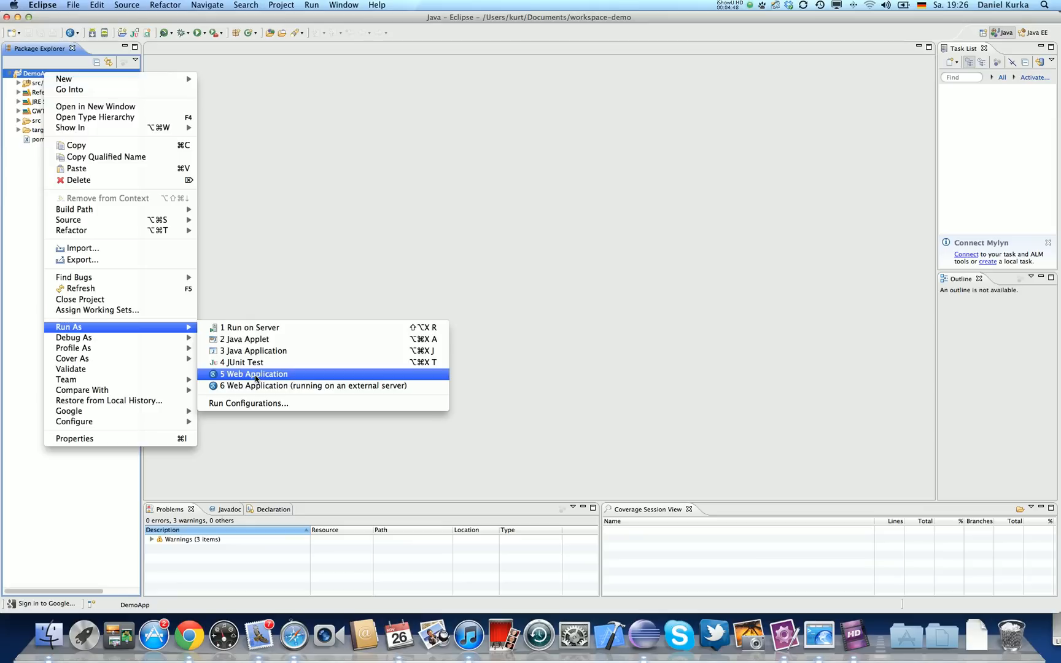
pyautogui.click(255, 375)
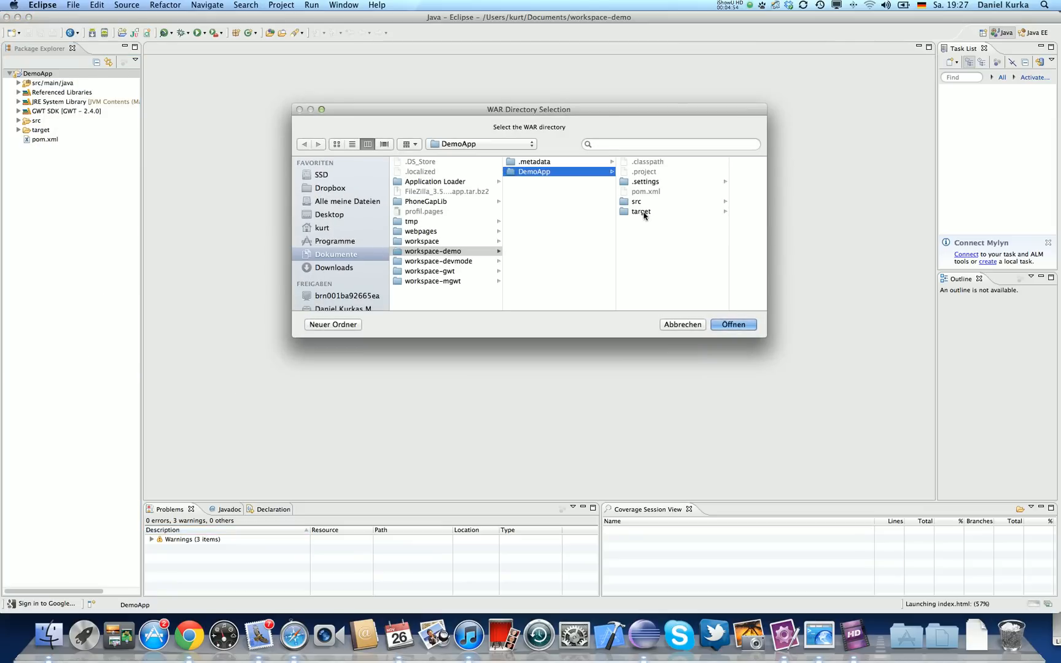
pyautogui.click(640, 211)
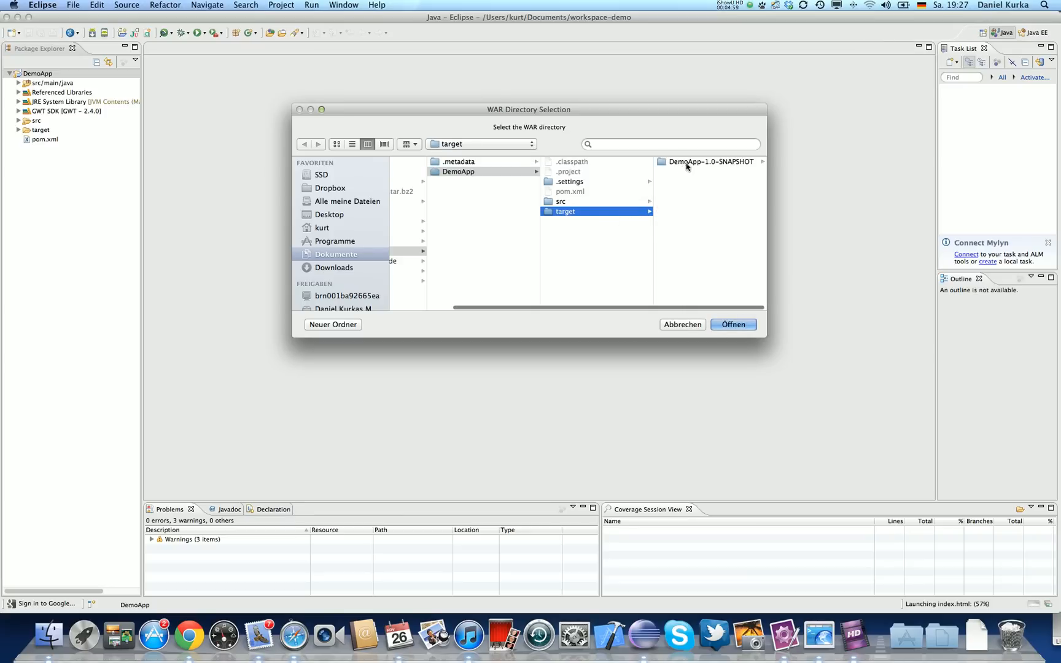
pyautogui.click(711, 160)
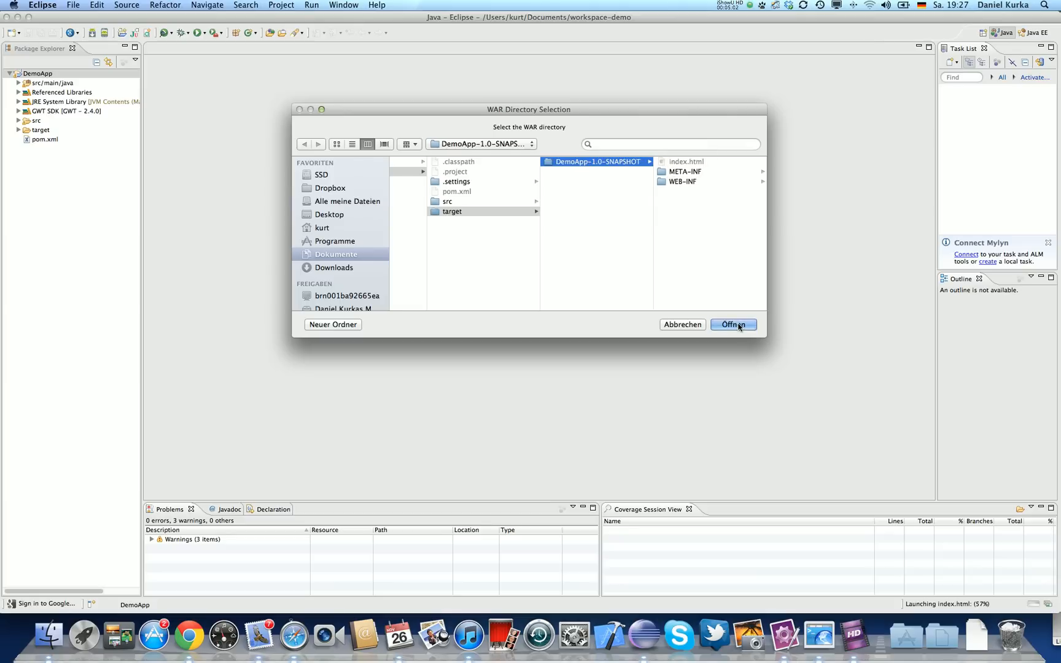
pyautogui.click(733, 324)
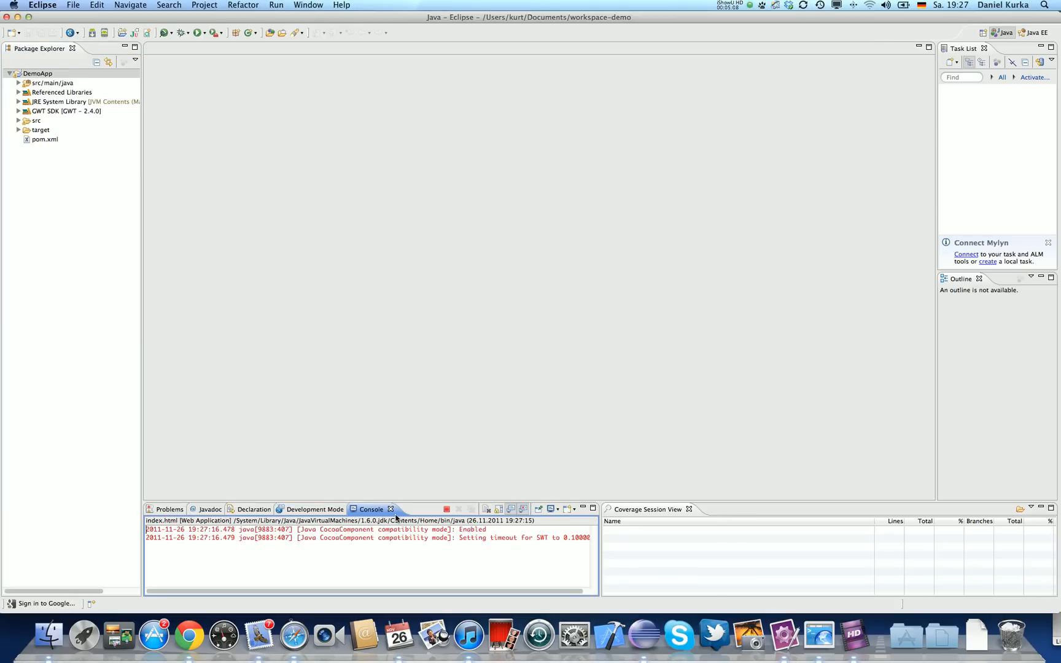
pyautogui.click(314, 508)
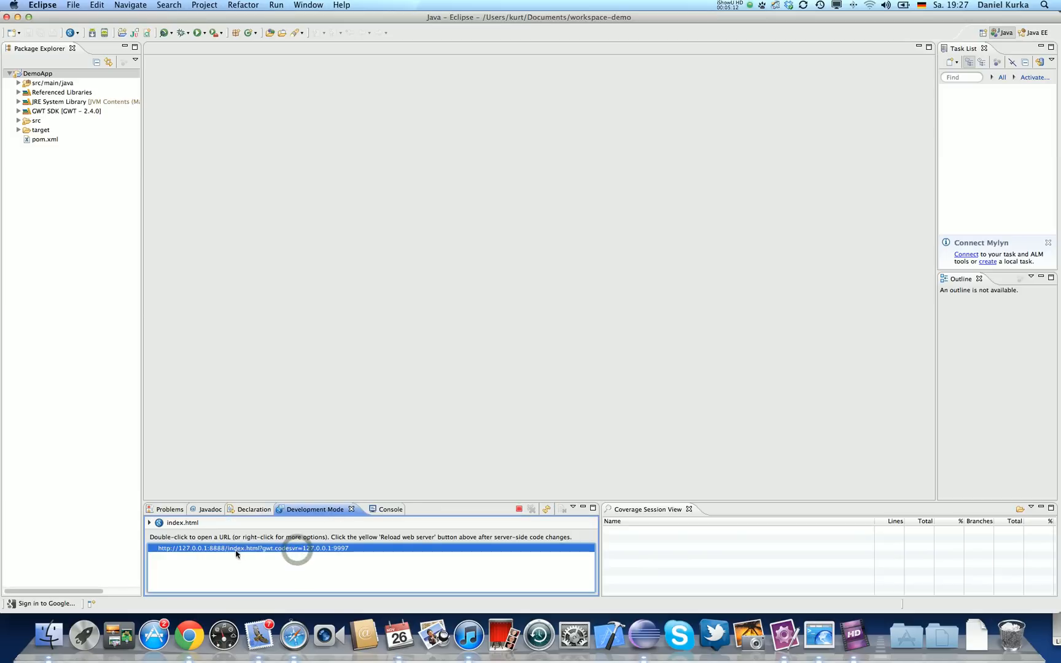
pyautogui.rightClick(236, 547)
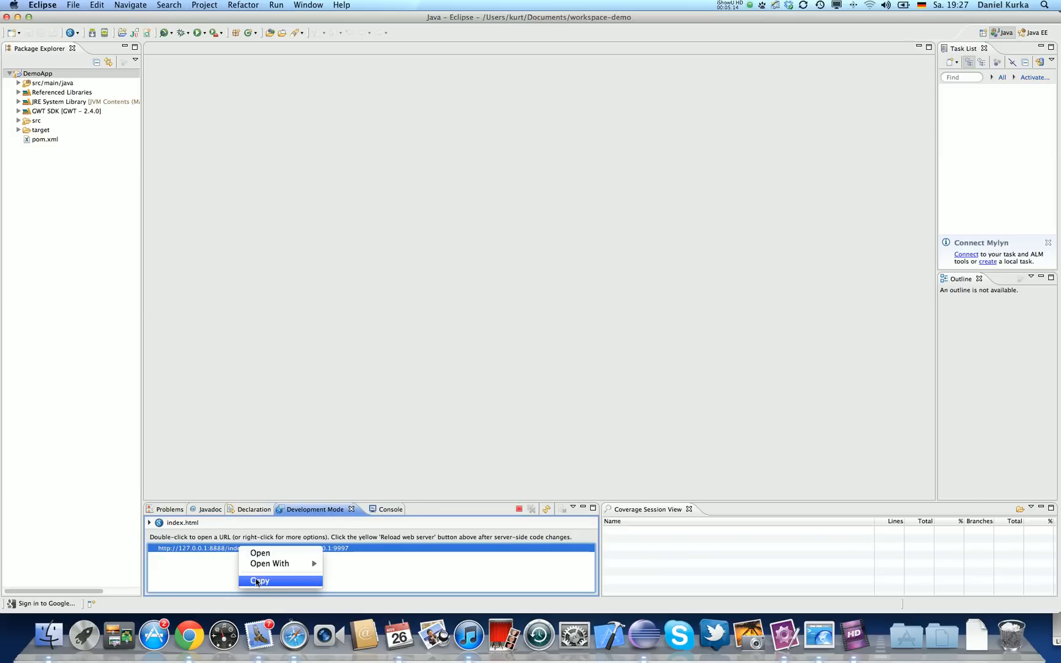
pyautogui.click(259, 581)
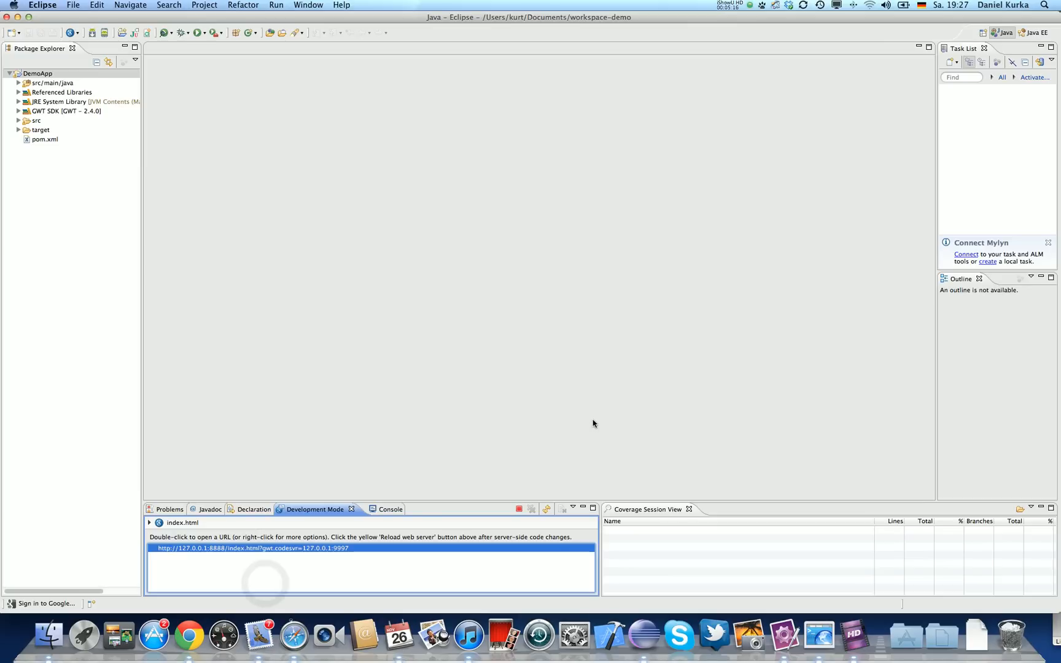
pyautogui.moveTo(576, 412)
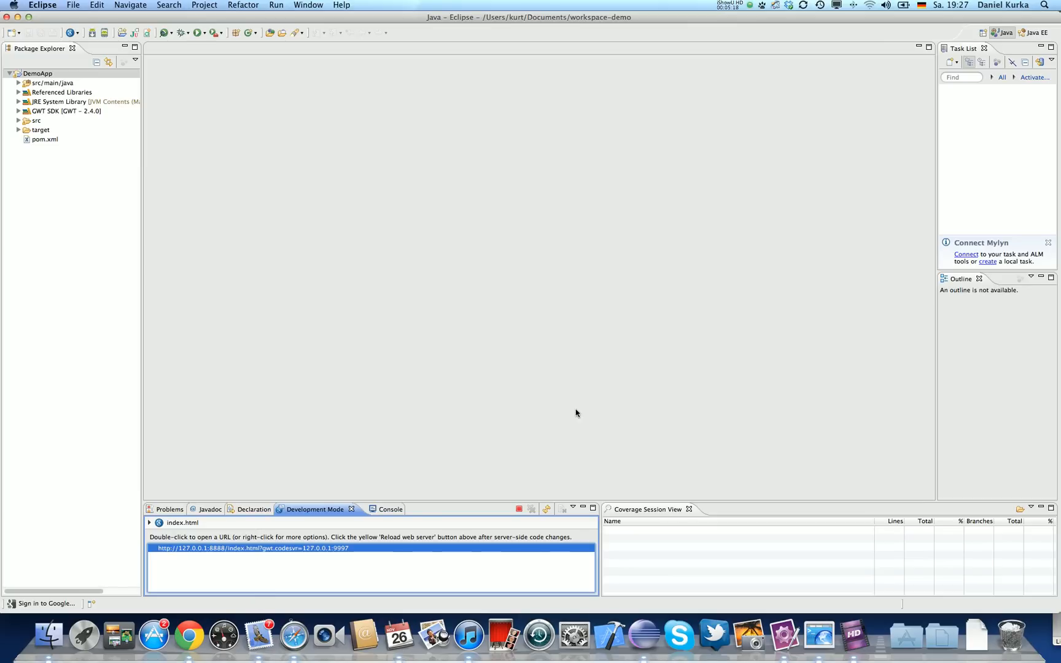
pyautogui.moveTo(850, 386)
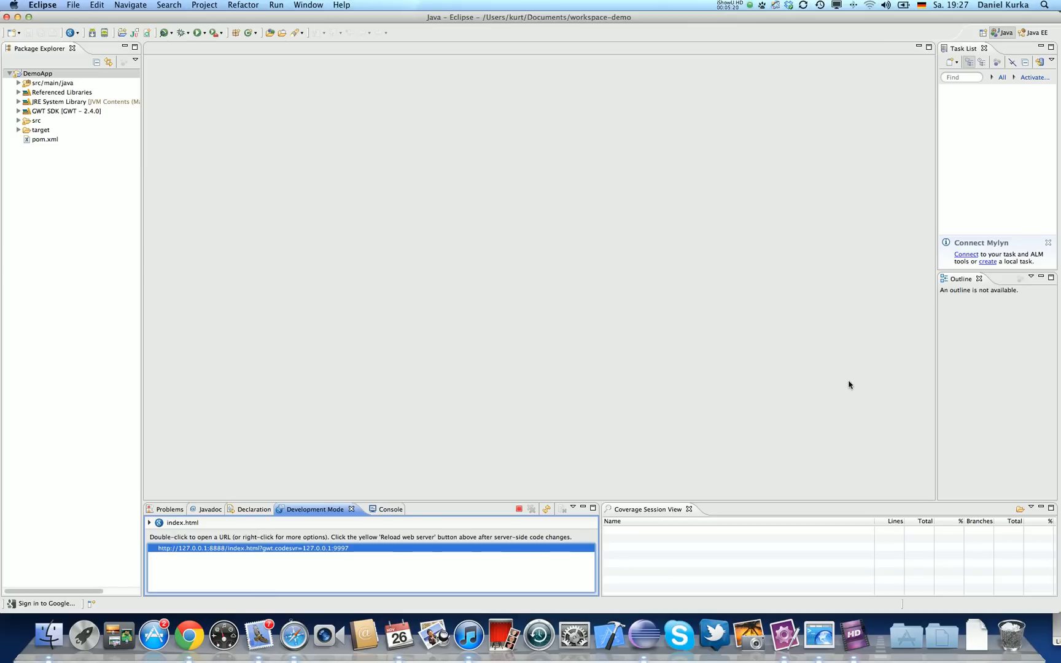